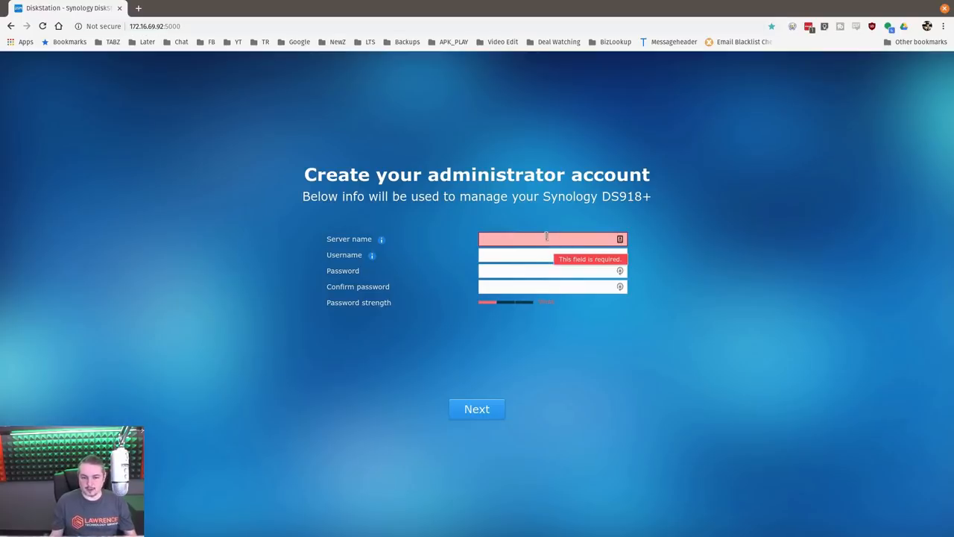
Create administrator 'thoma' with a password for server LTSDemo, then choose automatic DSM updates.
{"action": "type", "text": "LTS"}
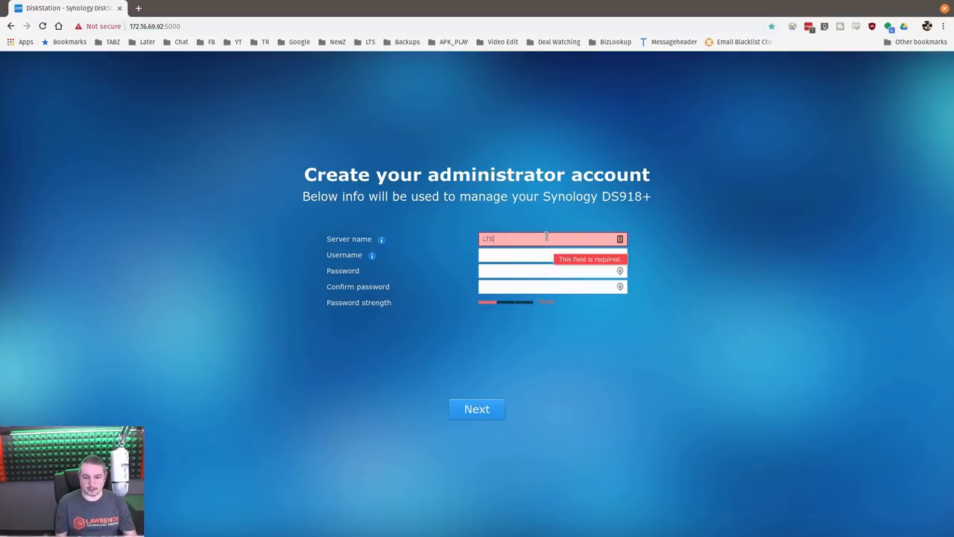
{"action": "key", "text": "BackSpace"}
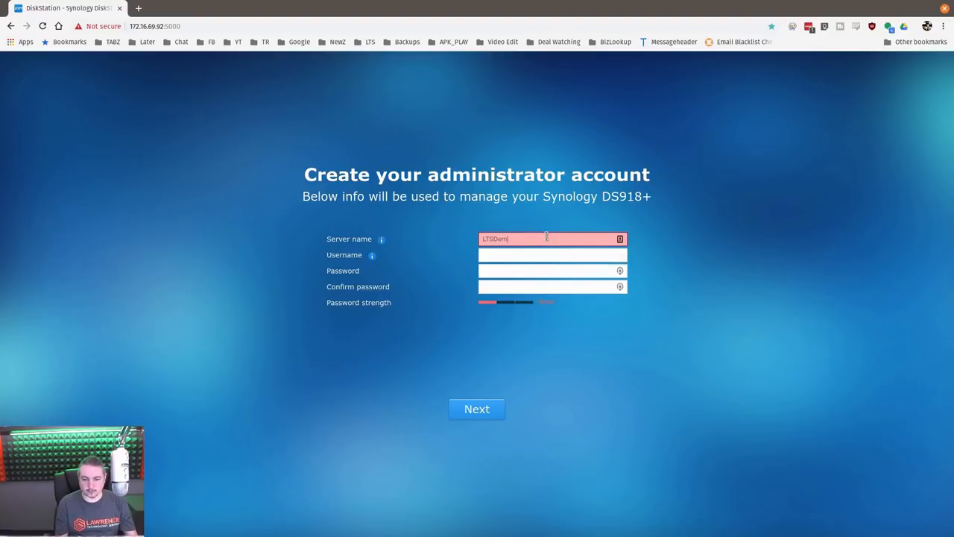
{"action": "left_click", "coordinate": [552, 255]}
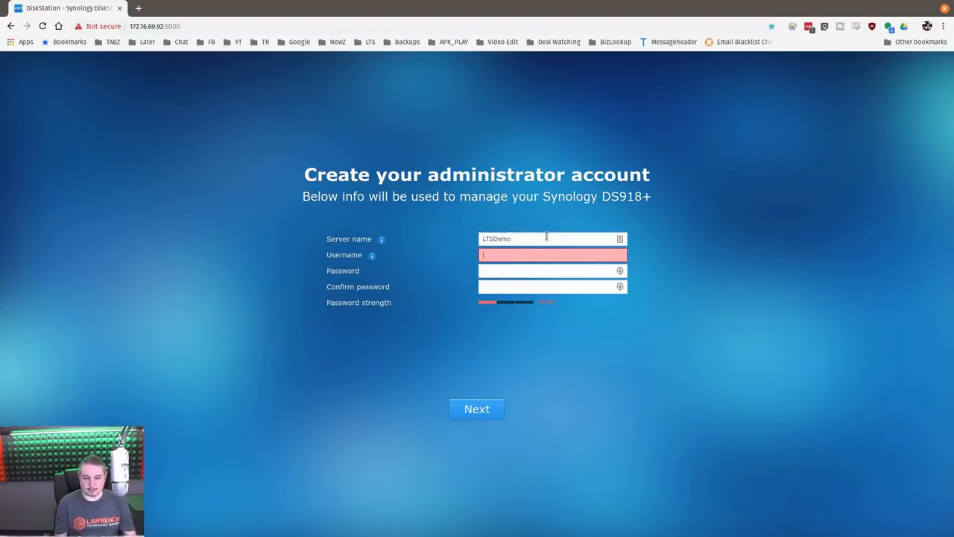
{"action": "type", "text": "thoma"}
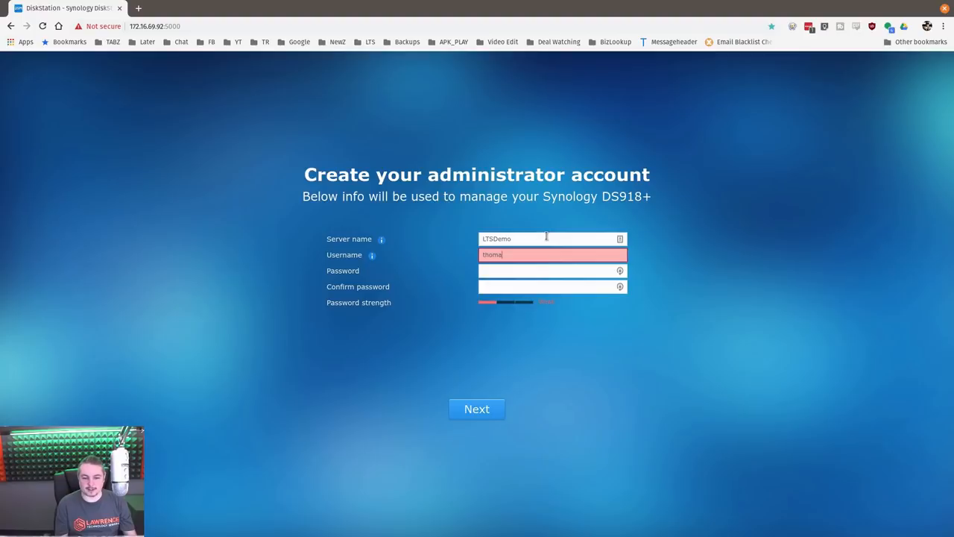
{"action": "left_click", "coordinate": [552, 270]}
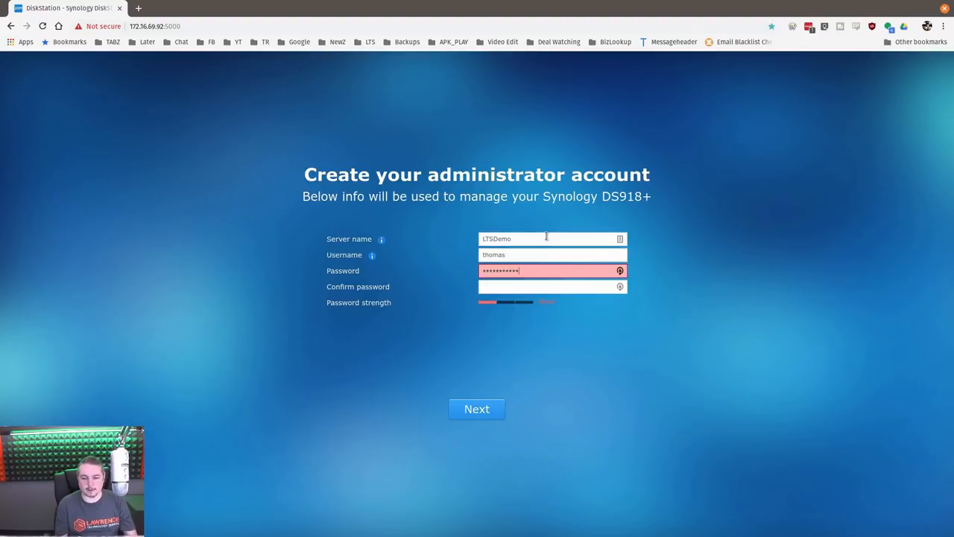
{"action": "type", "text": "••••••••••"}
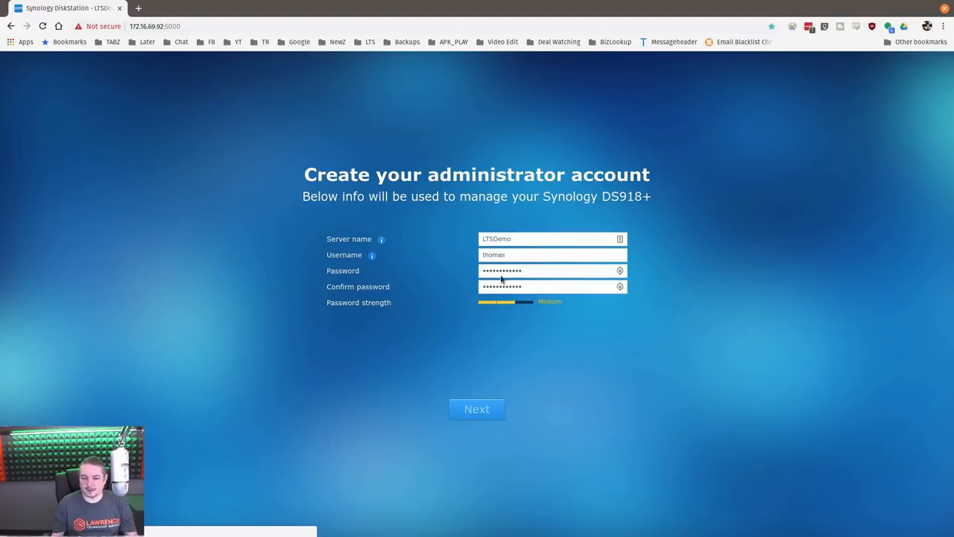
{"action": "left_click", "coordinate": [476, 409]}
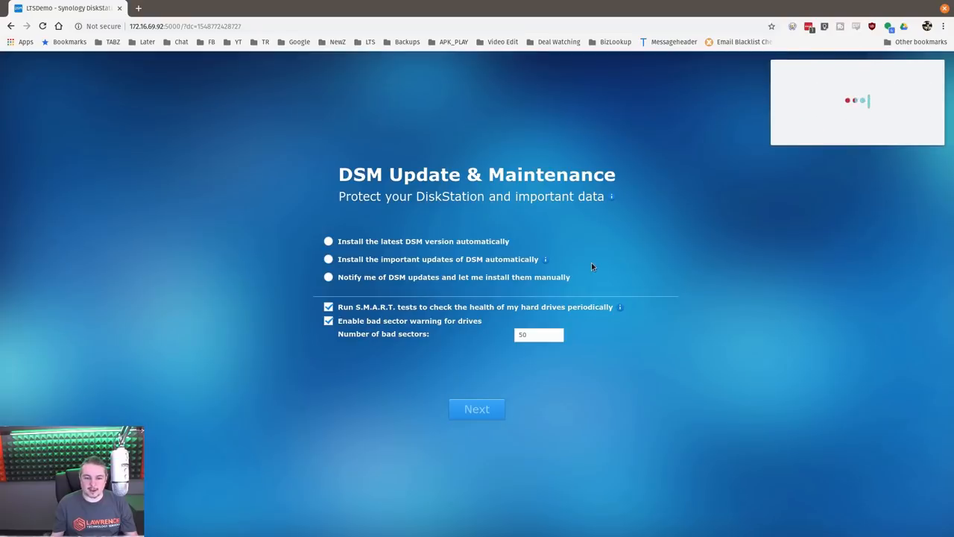
{"action": "left_click", "coordinate": [328, 241]}
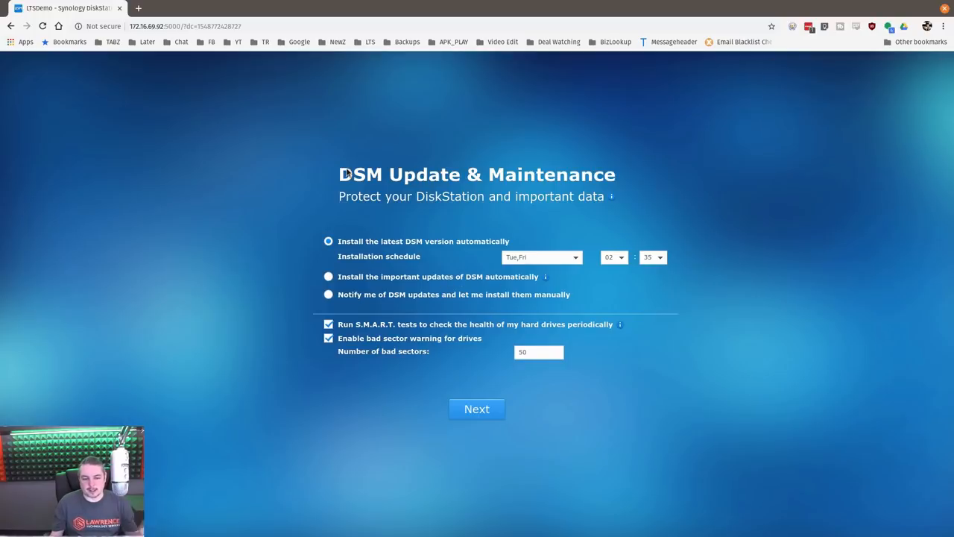
{"action": "mouse_move", "coordinate": [373, 252]}
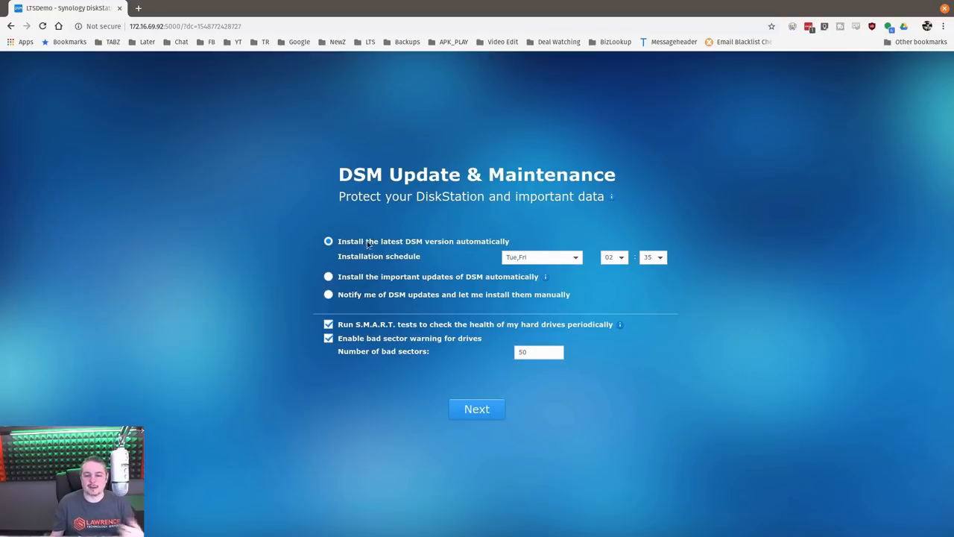
{"action": "mouse_move", "coordinate": [336, 333]}
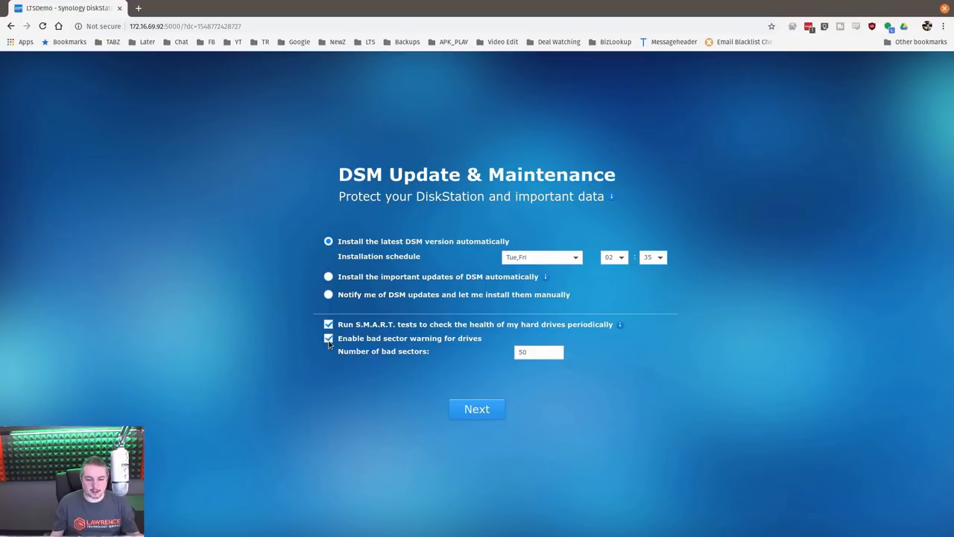
Keep the drive bad sector warning enabled alongside the periodic S.M.A.R.T. tests.
{"action": "left_click", "coordinate": [538, 352]}
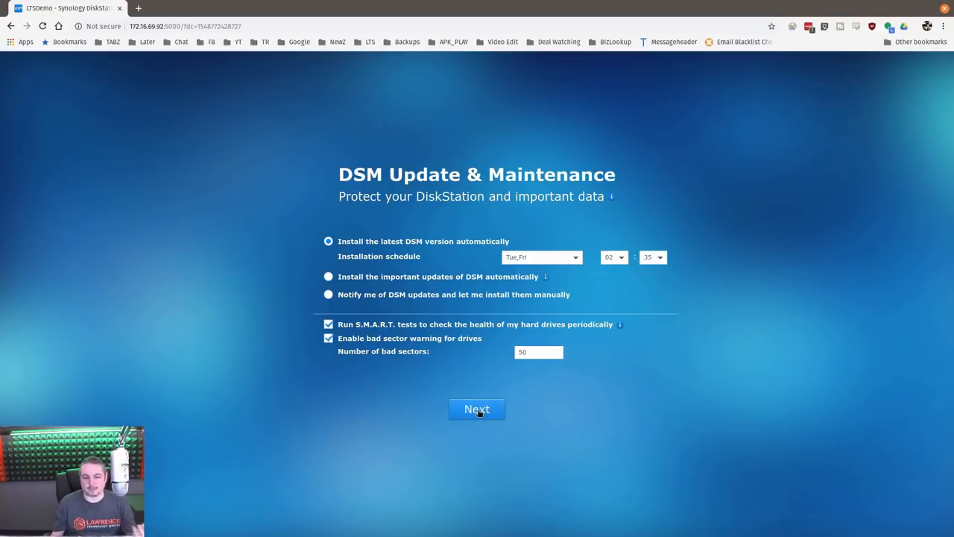
Confirm the maintenance choices, untick Synology newsletters, and skip QuickConnect after confirming.
{"action": "left_click", "coordinate": [476, 409]}
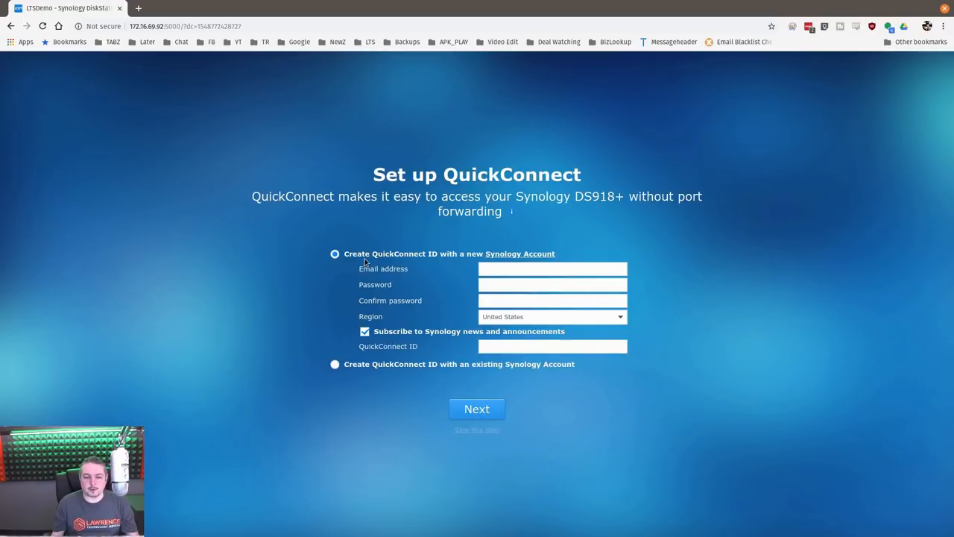
{"action": "mouse_move", "coordinate": [437, 264]}
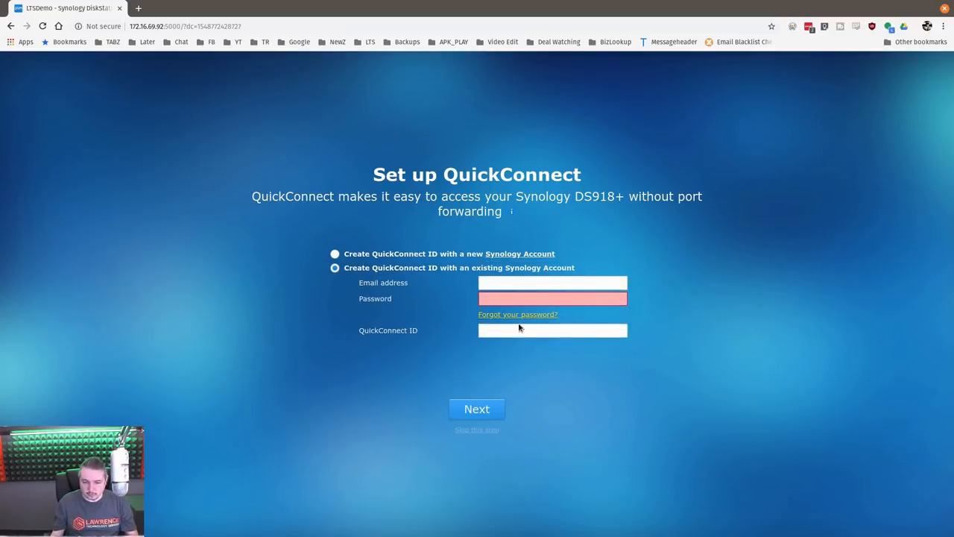
{"action": "left_click", "coordinate": [334, 253]}
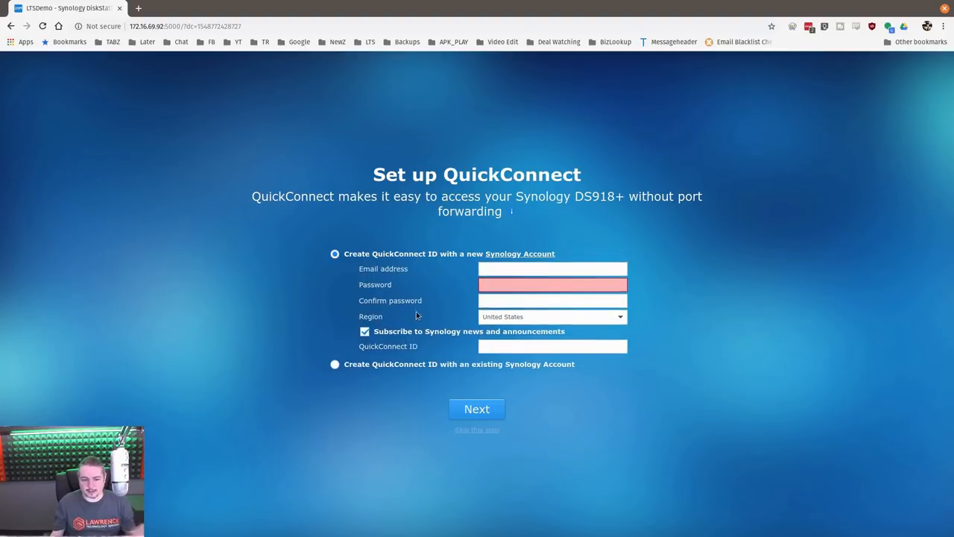
{"action": "left_click", "coordinate": [364, 331]}
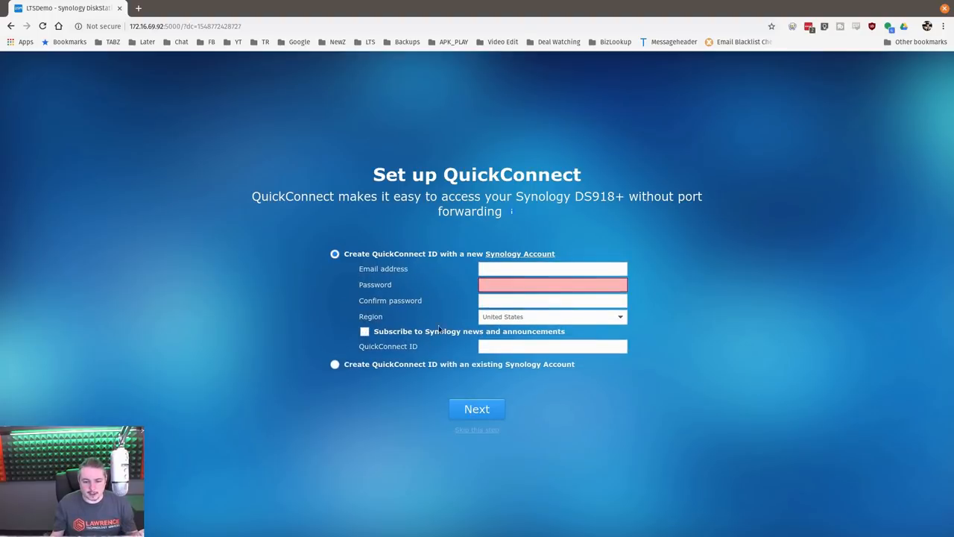
{"action": "left_click", "coordinate": [477, 409]}
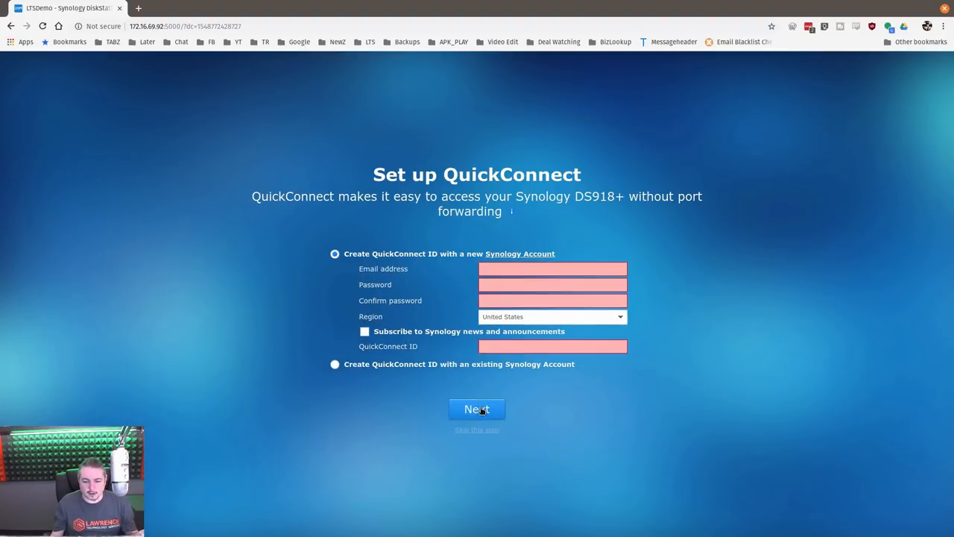
{"action": "left_click", "coordinate": [477, 429]}
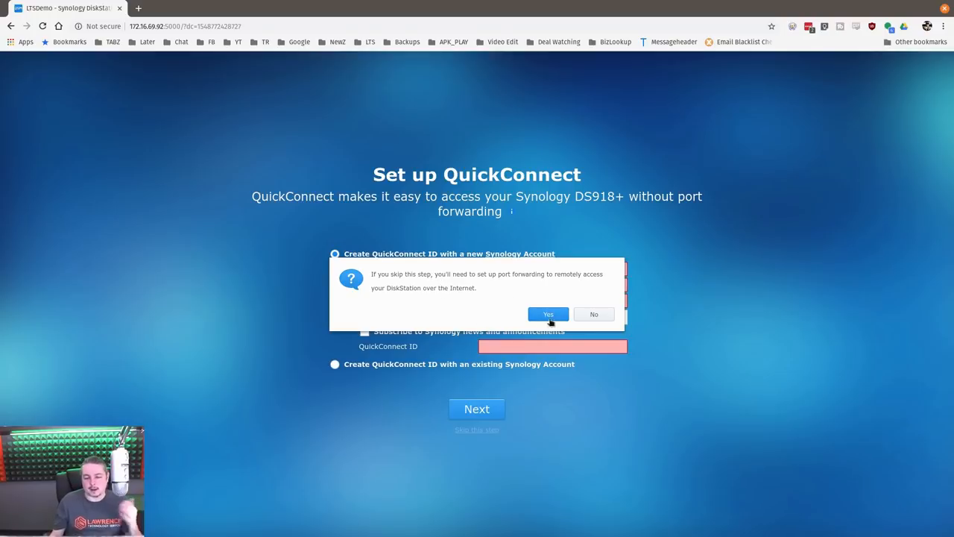
{"action": "mouse_move", "coordinate": [556, 313]}
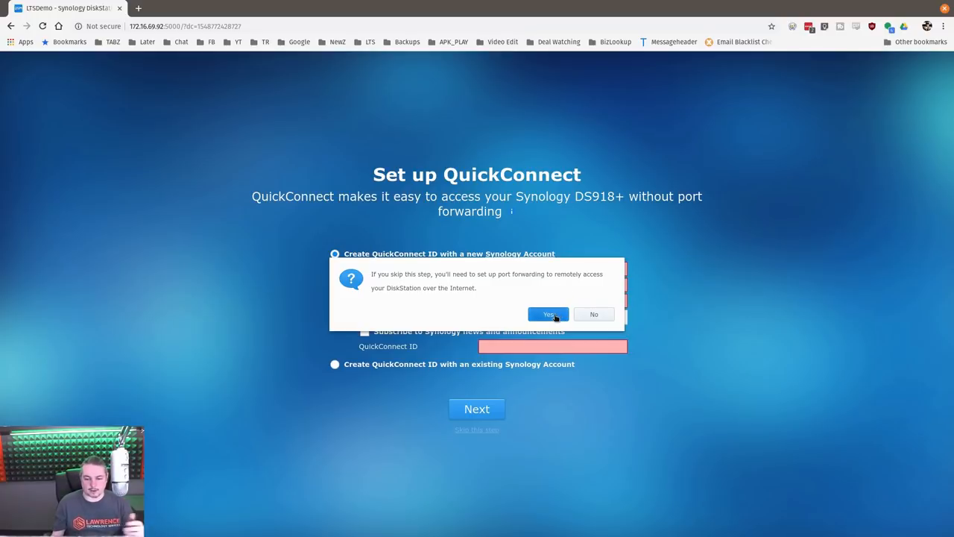
{"action": "left_click", "coordinate": [548, 314]}
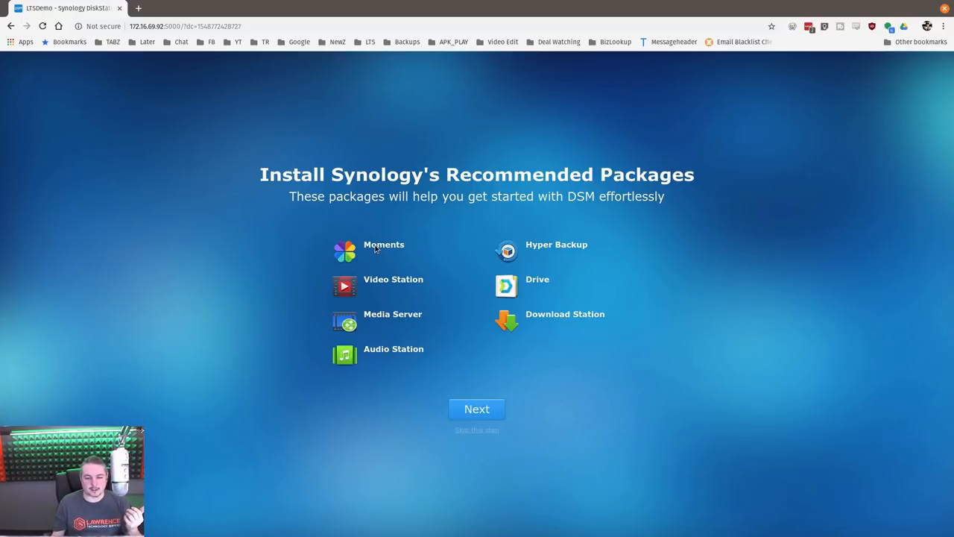
{"action": "mouse_move", "coordinate": [393, 247]}
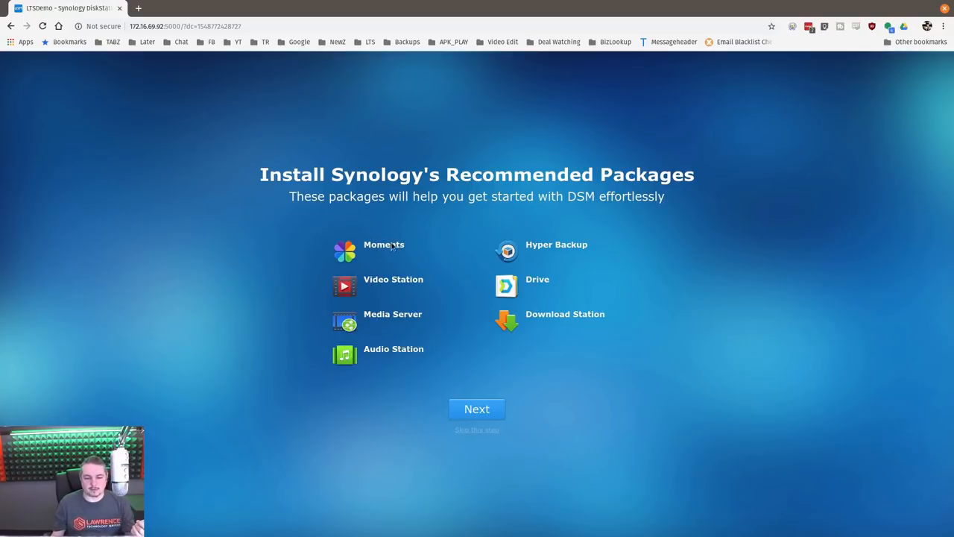
{"action": "mouse_move", "coordinate": [540, 340]}
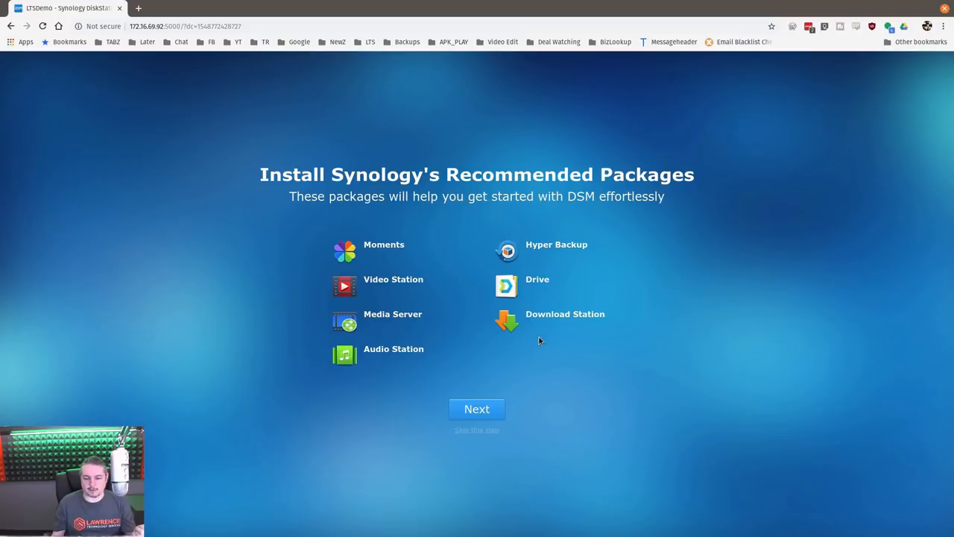
{"action": "mouse_move", "coordinate": [492, 397]}
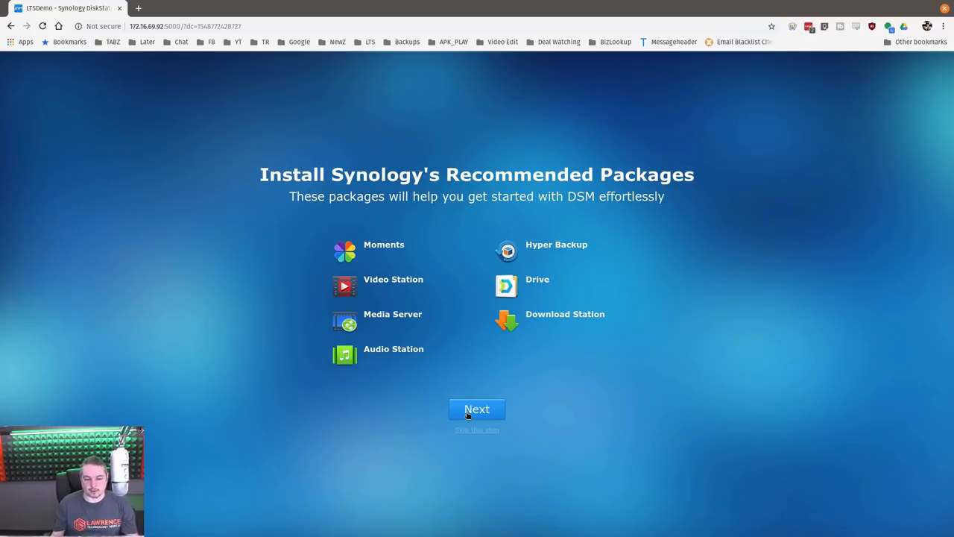
Proceed past the Install Synology's Recommended Packages page to 'You Are All Set'.
{"action": "left_click", "coordinate": [477, 409]}
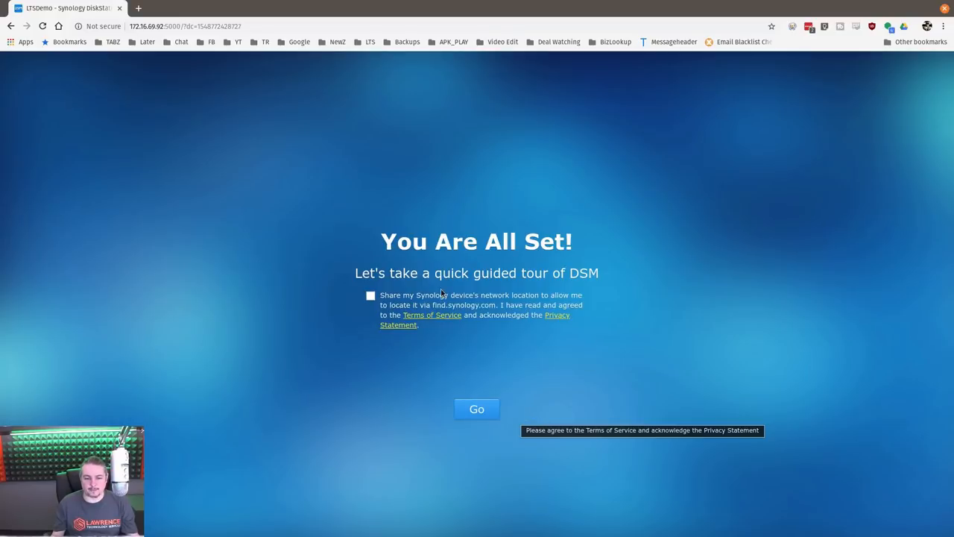
{"action": "mouse_move", "coordinate": [323, 299]}
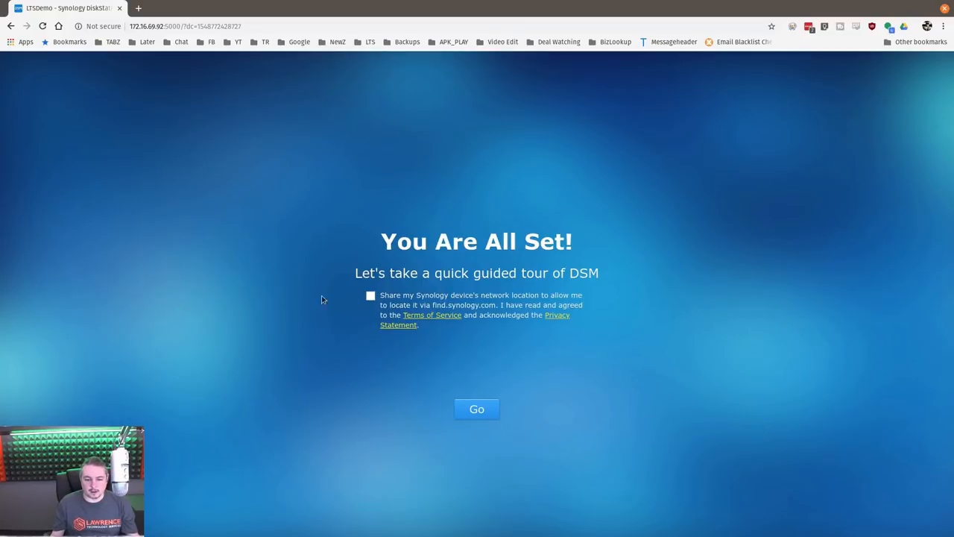
Agree to share the device's network location and finish setup into the DSM desktop.
{"action": "left_click", "coordinate": [371, 296]}
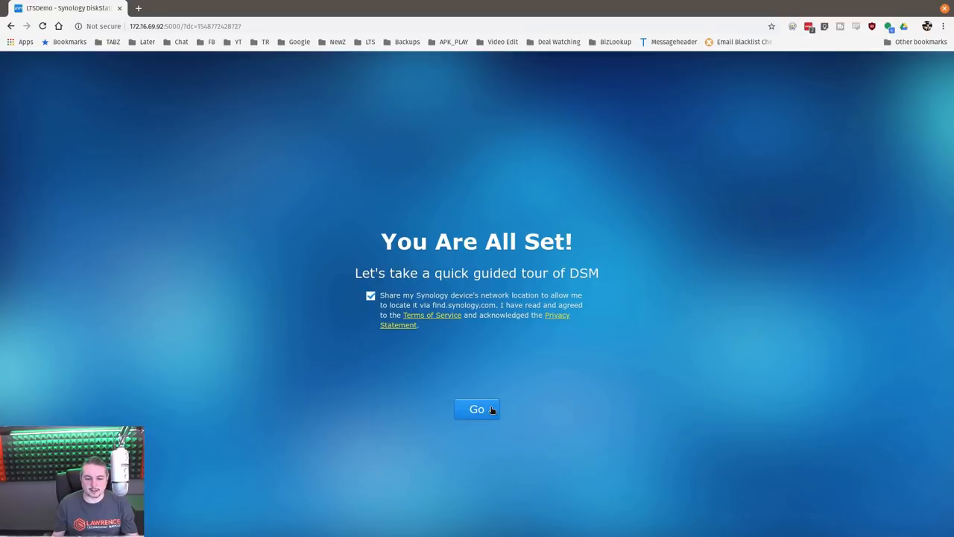
{"action": "left_click", "coordinate": [476, 409]}
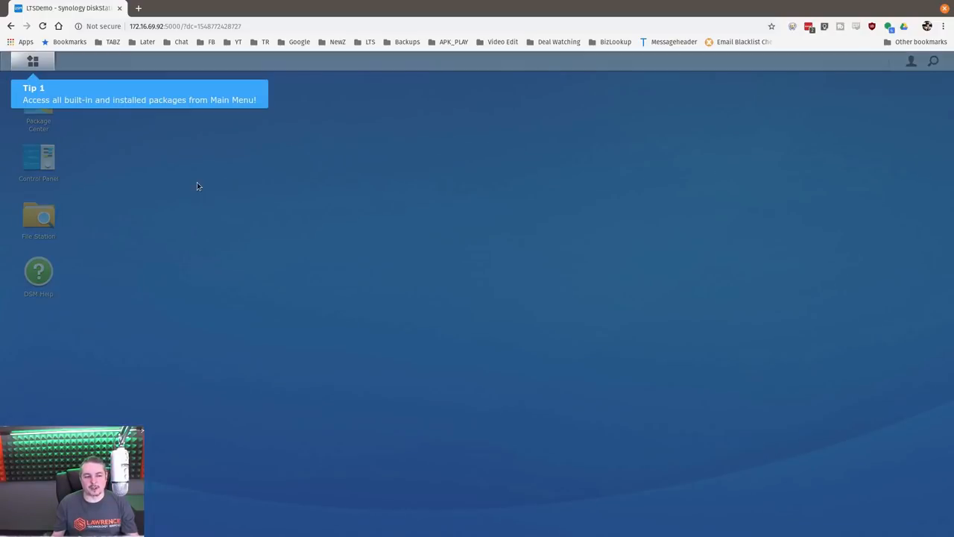
{"action": "mouse_move", "coordinate": [504, 458]}
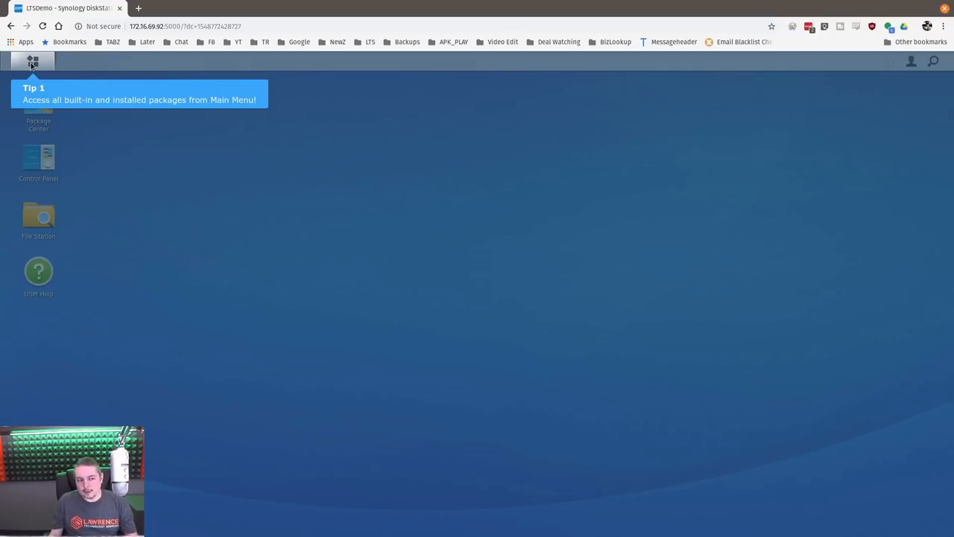
{"action": "mouse_move", "coordinate": [38, 158]}
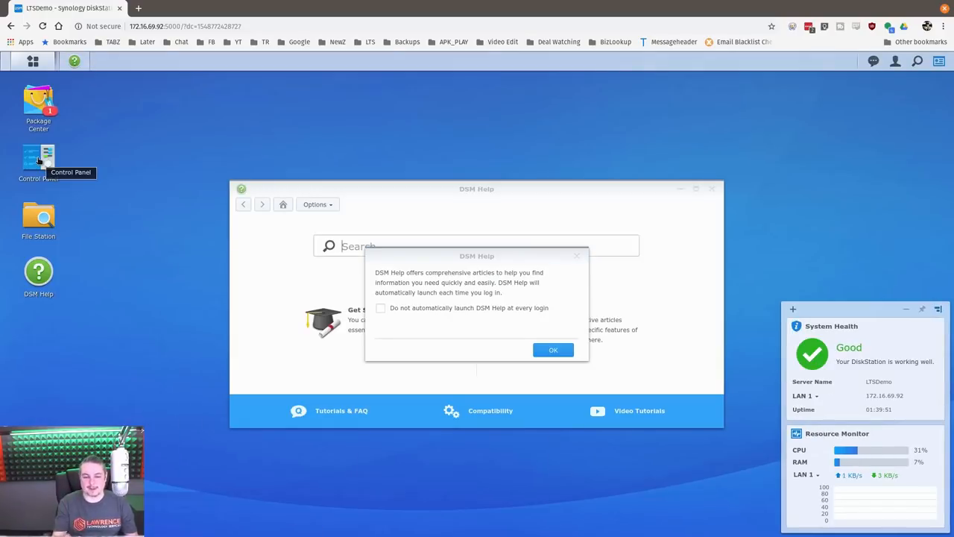
Dismiss the DSM Help auto-launch notice, then move aside and close the Help window.
{"action": "left_click", "coordinate": [553, 350]}
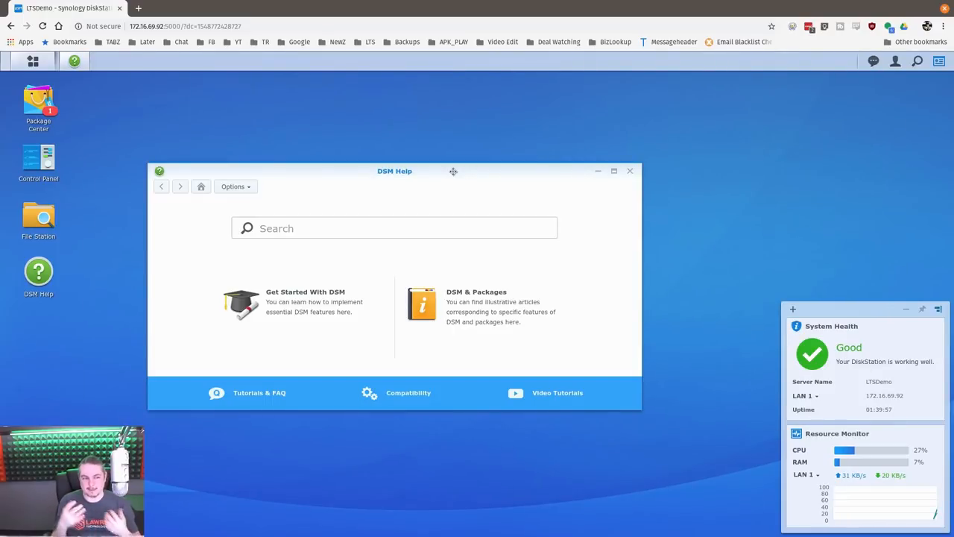
{"action": "mouse_move", "coordinate": [447, 188]}
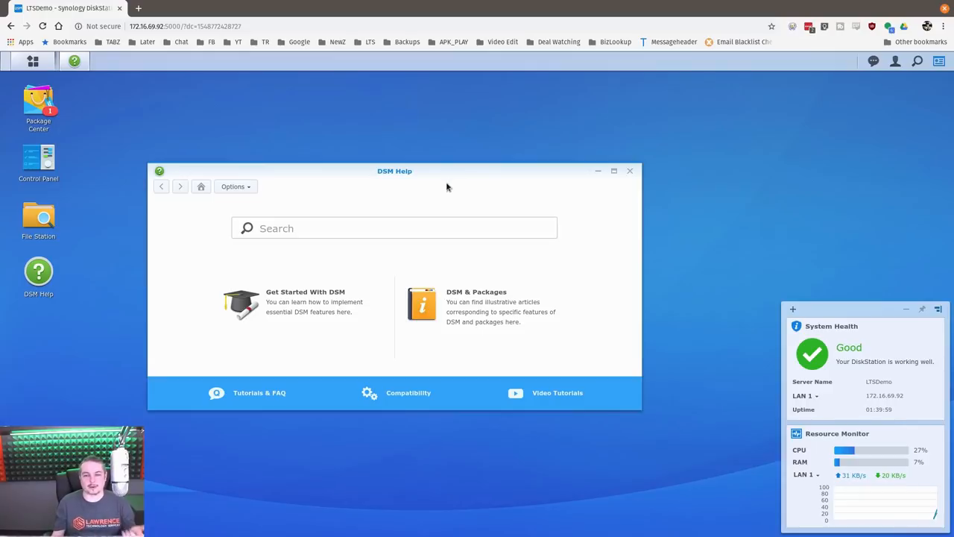
{"action": "left_click_drag", "start_coordinate": [394, 171], "coordinate": [447, 163]}
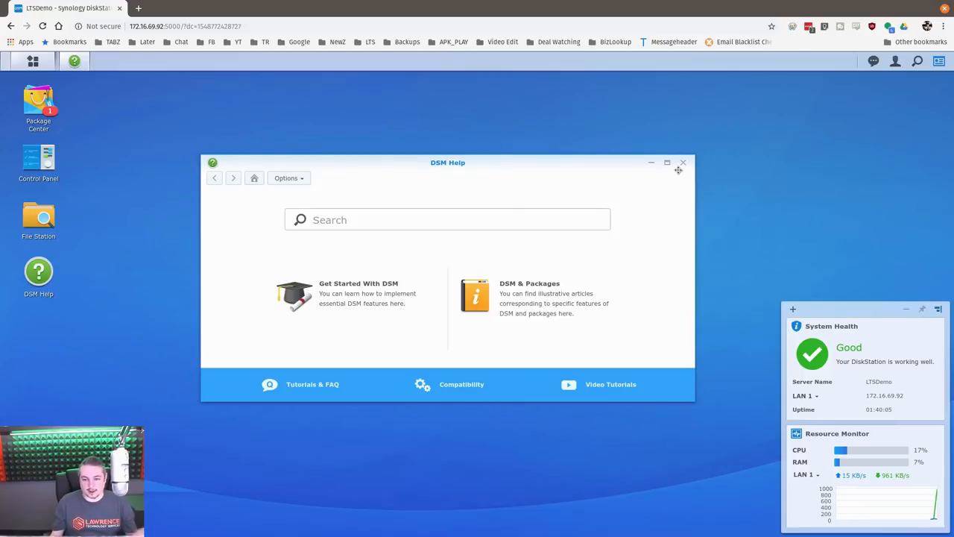
{"action": "left_click", "coordinate": [683, 163]}
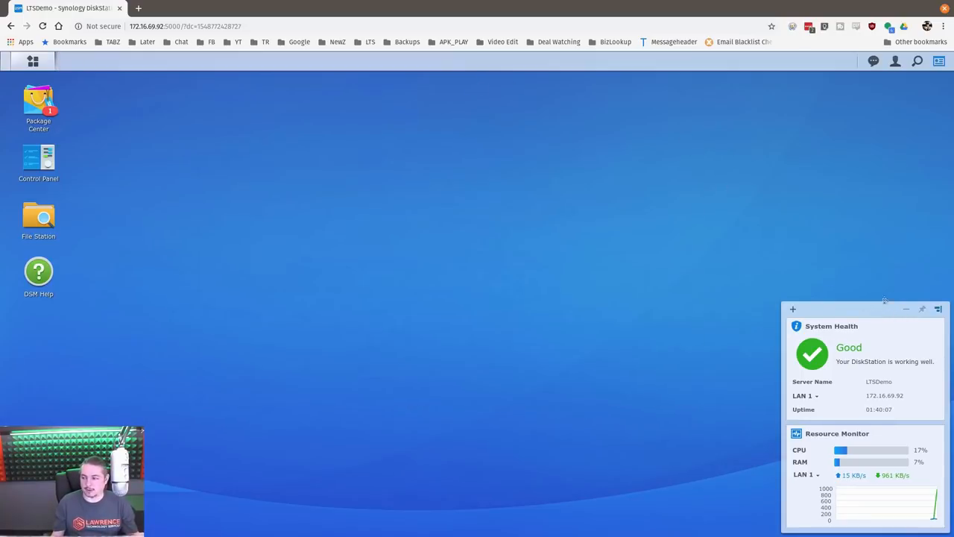
Add the Connected Users, File Change Log and Recent Logs widgets to the desktop panel.
{"action": "left_click", "coordinate": [792, 92]}
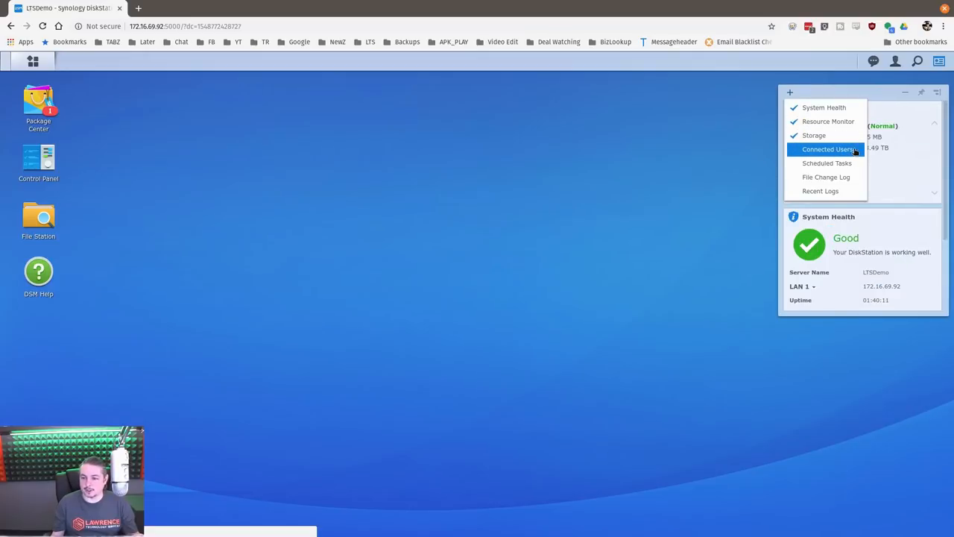
{"action": "left_click", "coordinate": [827, 162]}
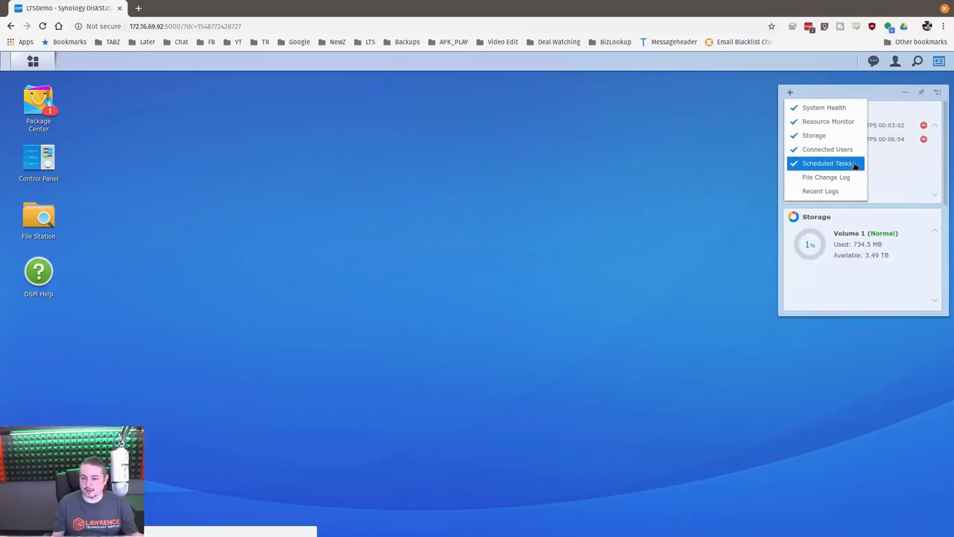
{"action": "left_click", "coordinate": [820, 191]}
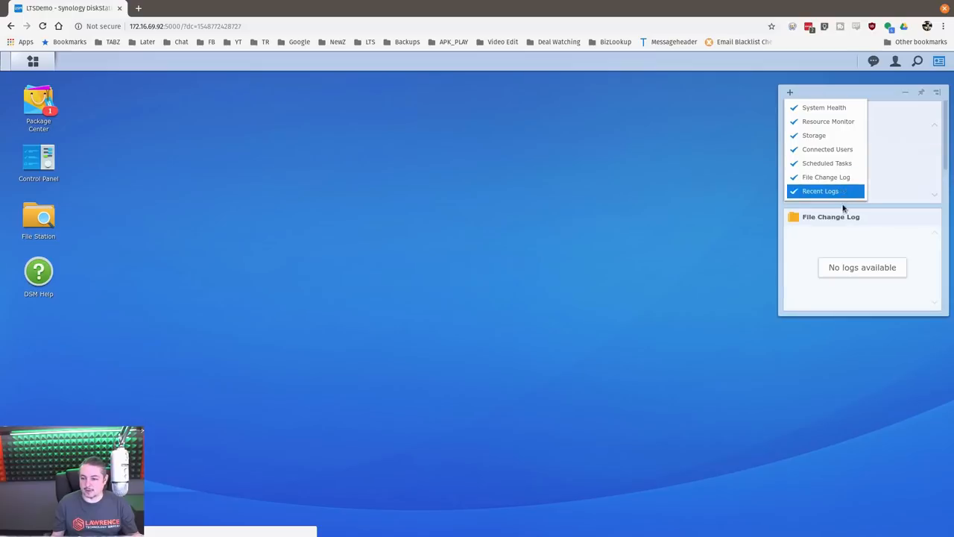
{"action": "left_click", "coordinate": [821, 191]}
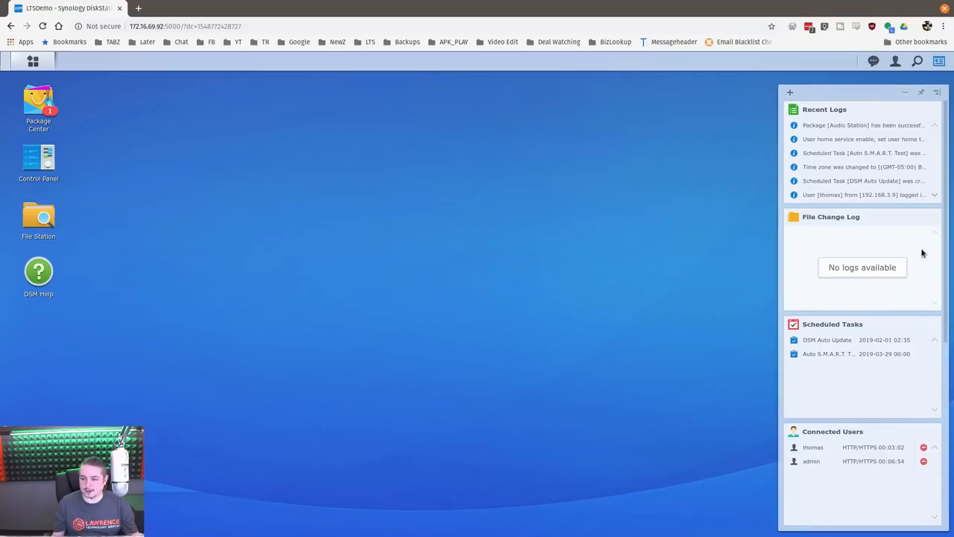
{"action": "scroll", "scroll_direction": "down", "scroll_amount": 3}
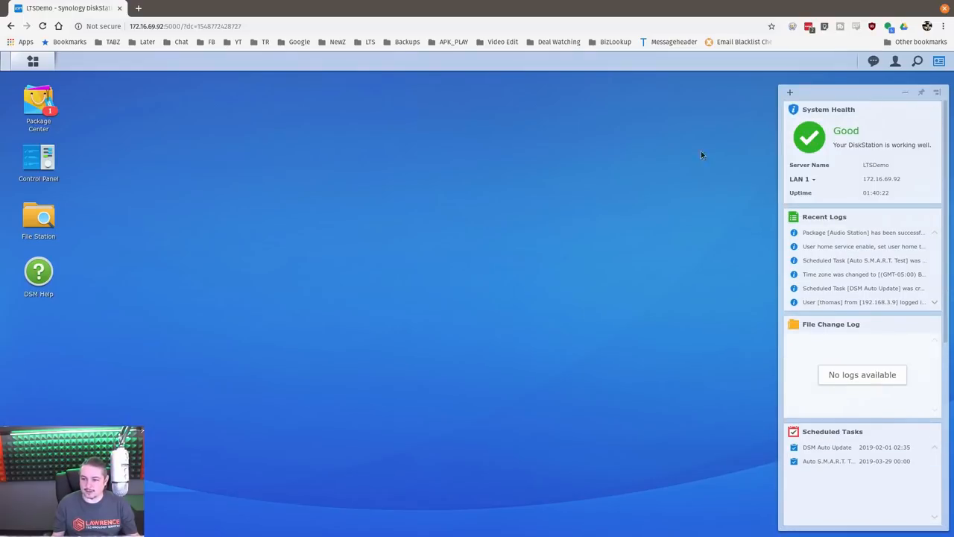
{"action": "scroll", "scroll_direction": "down", "scroll_amount": 3}
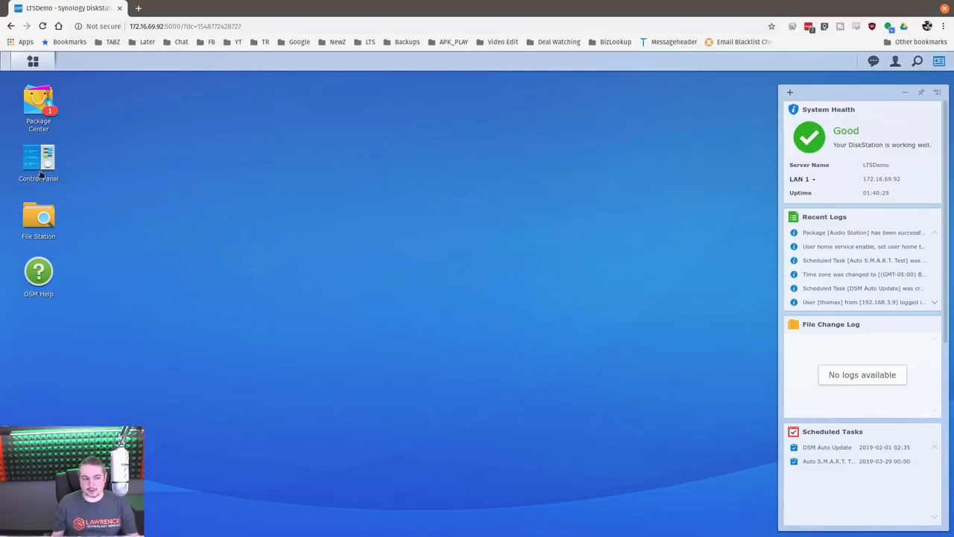
Open Control Panel, reposition its window, and close it again.
{"action": "double_click", "coordinate": [38, 157]}
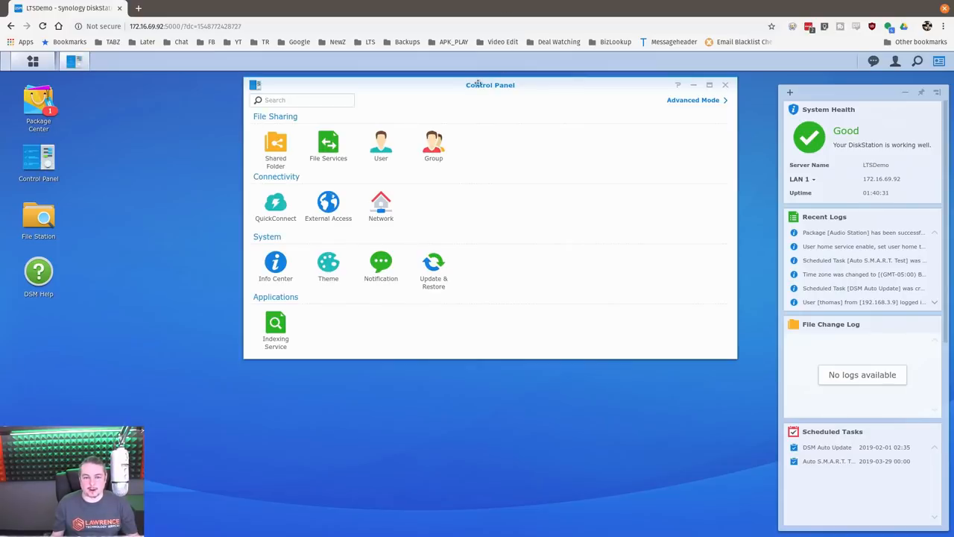
{"action": "left_click_drag", "start_coordinate": [490, 84], "coordinate": [510, 137]}
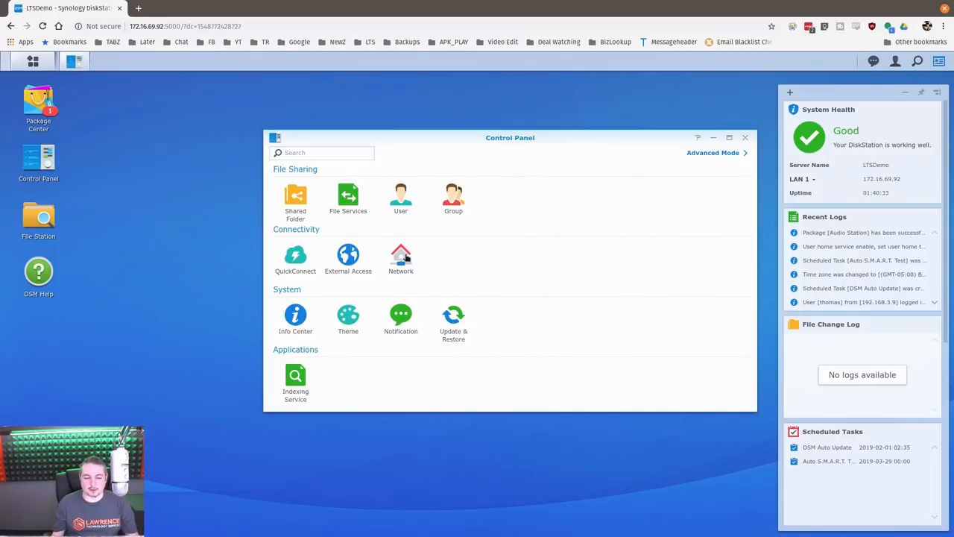
{"action": "mouse_move", "coordinate": [469, 254]}
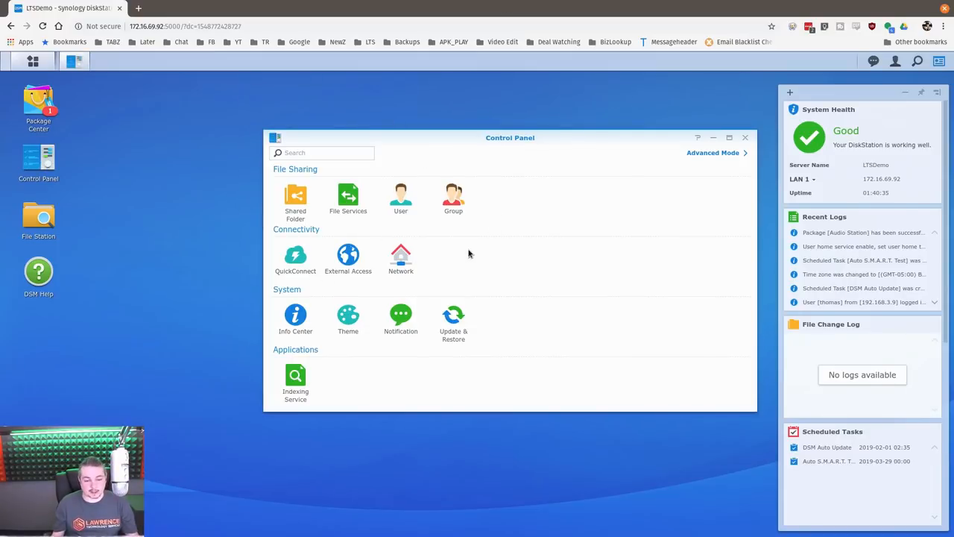
{"action": "mouse_move", "coordinate": [523, 244]}
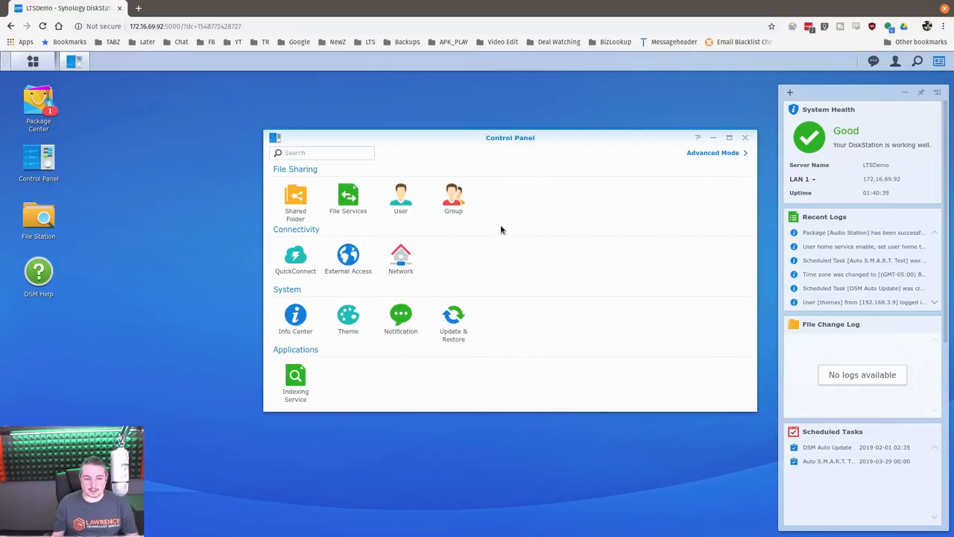
{"action": "left_click", "coordinate": [745, 137]}
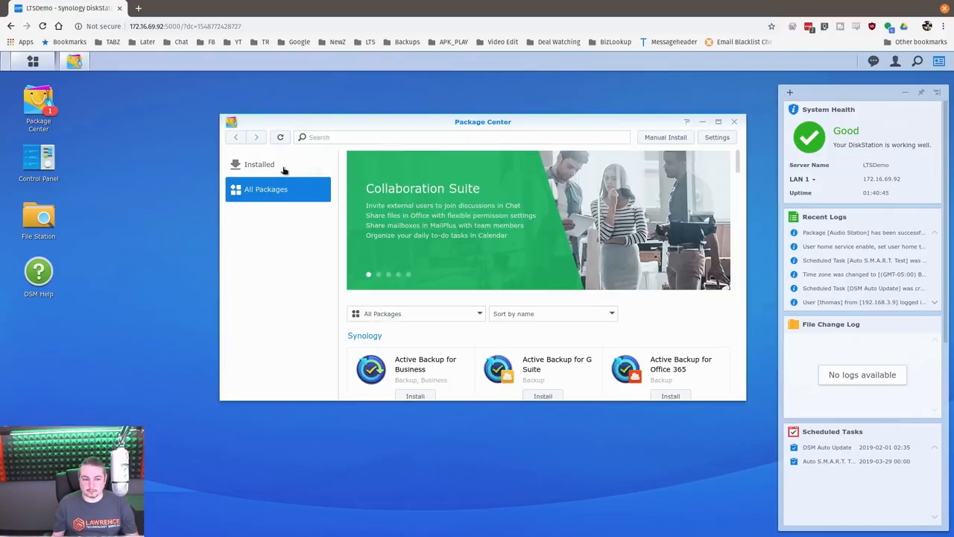
Update all packages with pending updates from Package Center's Installed list.
{"action": "left_click", "coordinate": [259, 164]}
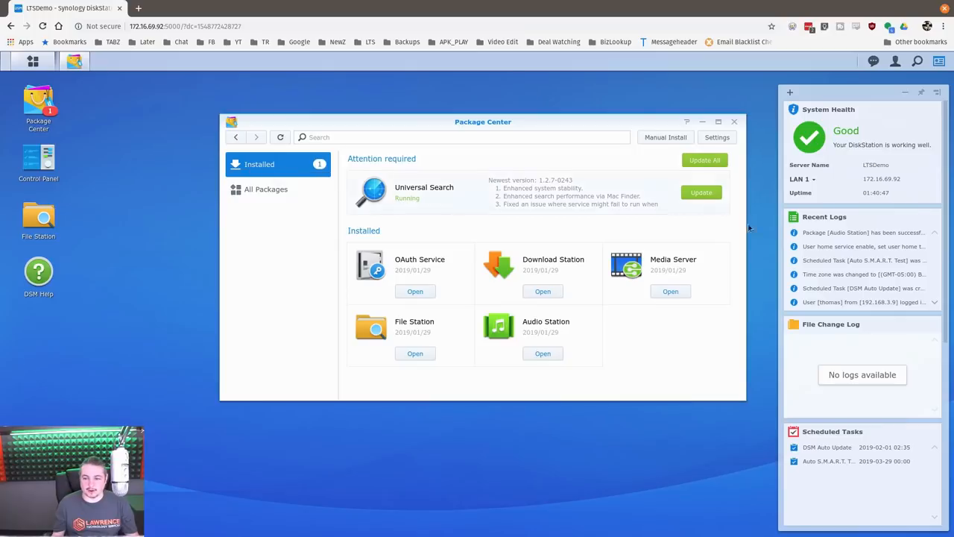
{"action": "mouse_move", "coordinate": [531, 203]}
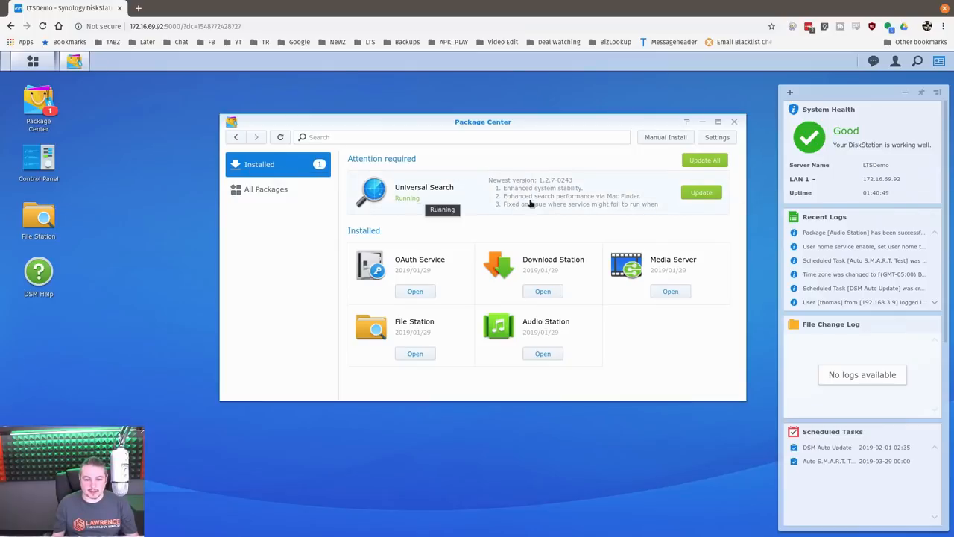
{"action": "mouse_move", "coordinate": [596, 267]}
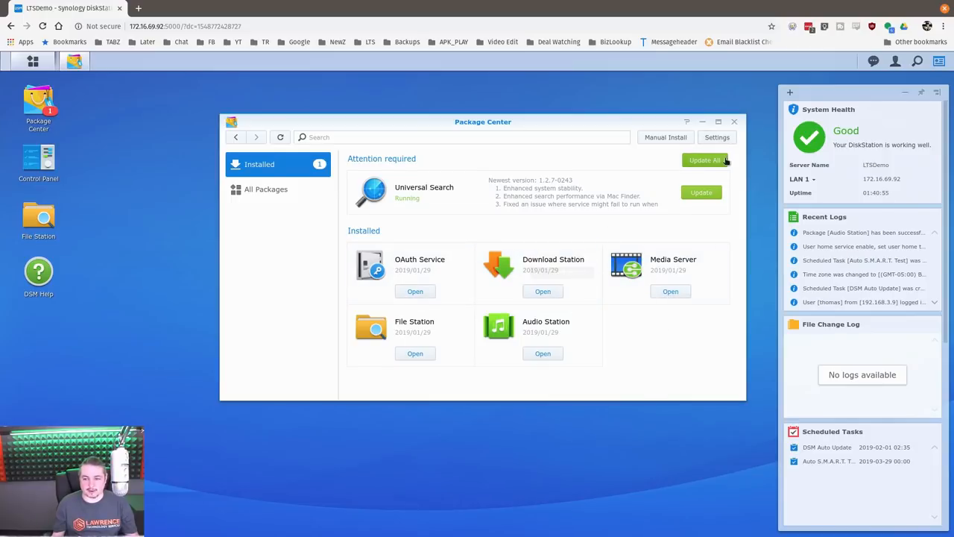
{"action": "left_click", "coordinate": [703, 159]}
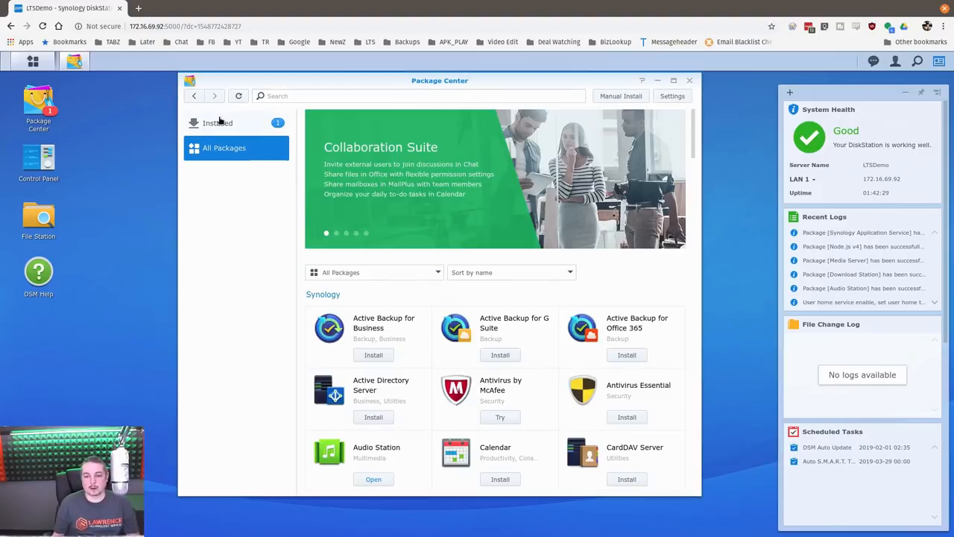
{"action": "left_click", "coordinate": [217, 123]}
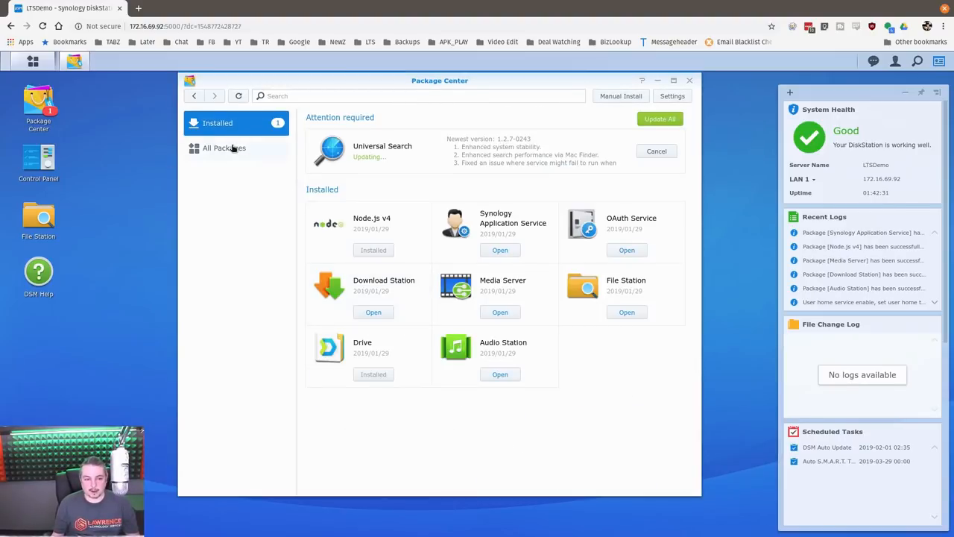
Browse through Package Center's All Packages catalogue.
{"action": "left_click", "coordinate": [224, 147]}
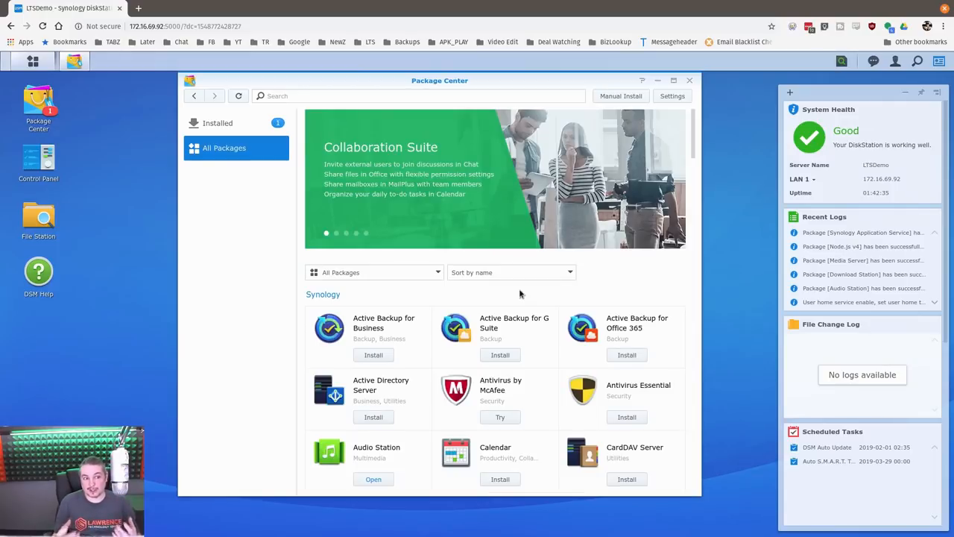
{"action": "scroll", "scroll_direction": "down", "scroll_amount": 3}
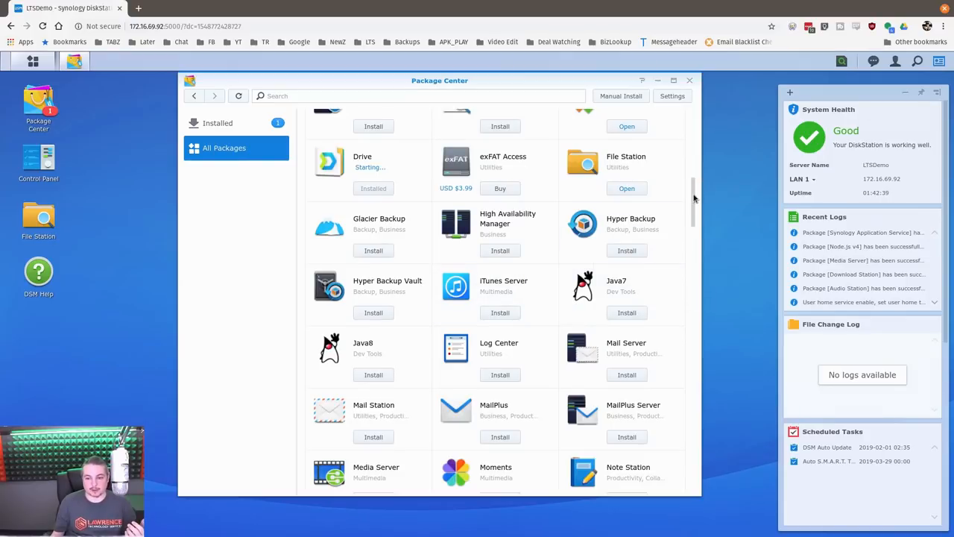
{"action": "scroll", "scroll_direction": "down", "scroll_amount": 3}
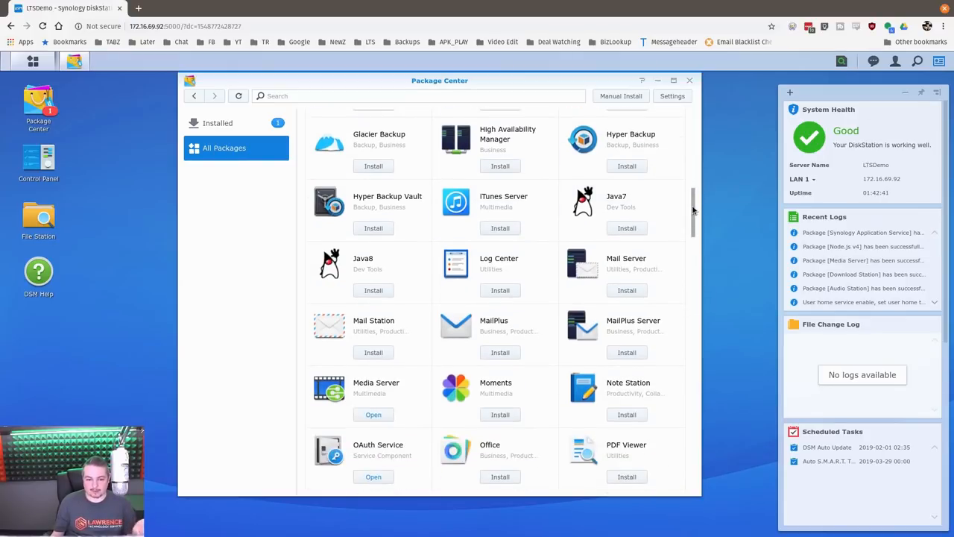
{"action": "scroll", "scroll_direction": "down", "scroll_amount": 3}
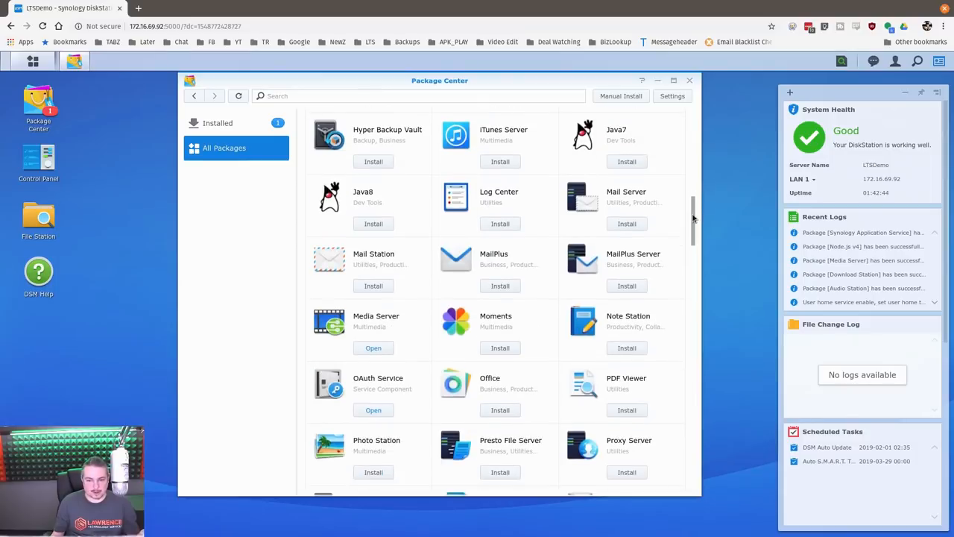
{"action": "scroll", "scroll_direction": "down", "scroll_amount": 3}
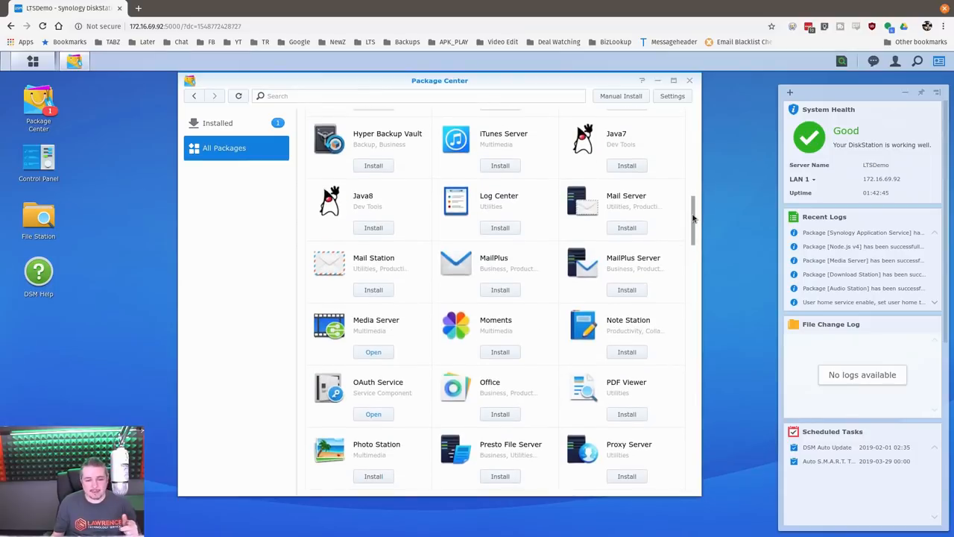
{"action": "scroll", "scroll_direction": "down", "scroll_amount": 3}
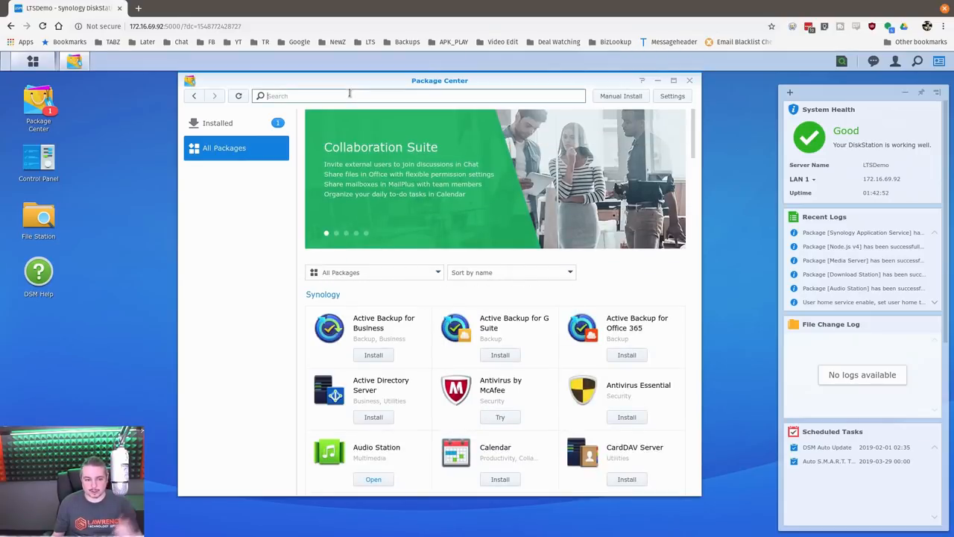
Search Package Center for 'plex', then 'hyber', to find the backup packages.
{"action": "type", "text": "plex"}
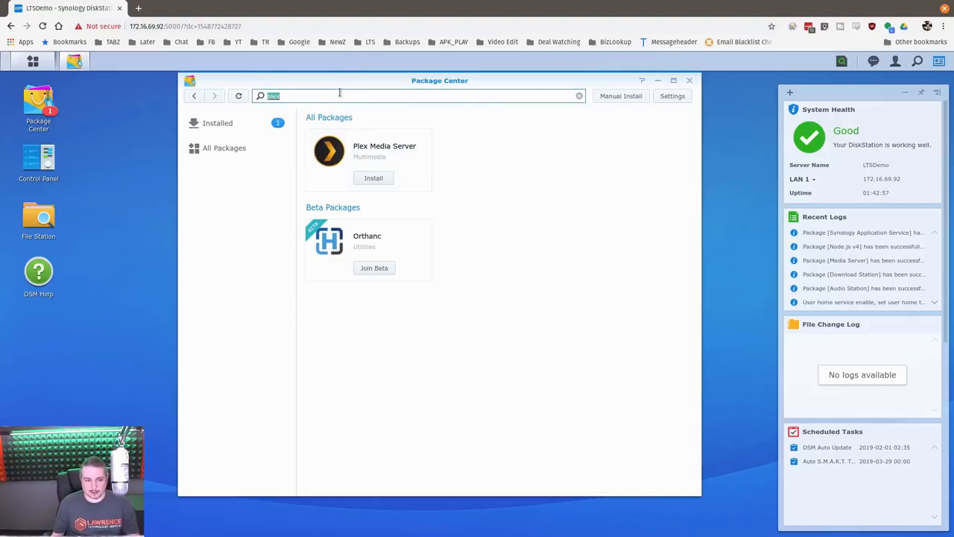
{"action": "type", "text": "hyber"}
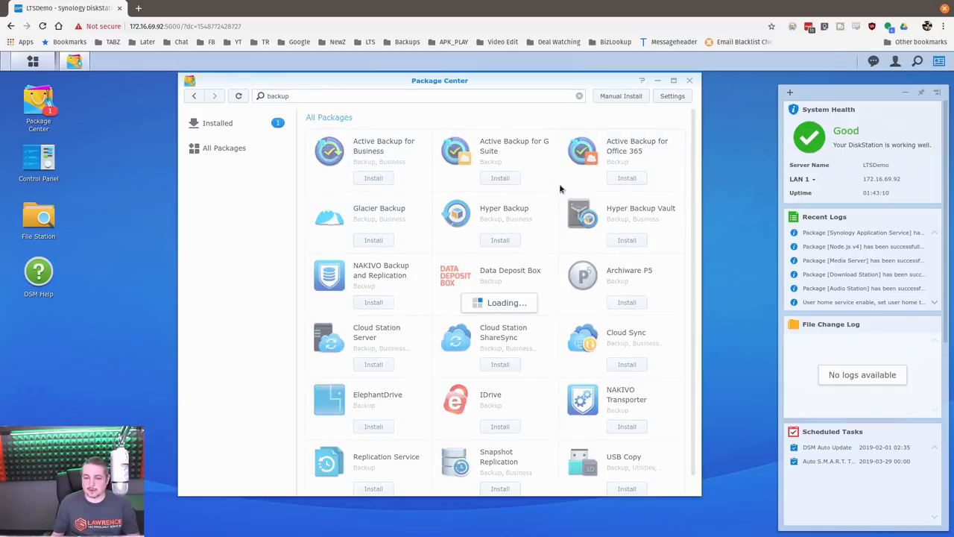
{"action": "mouse_move", "coordinate": [610, 197]}
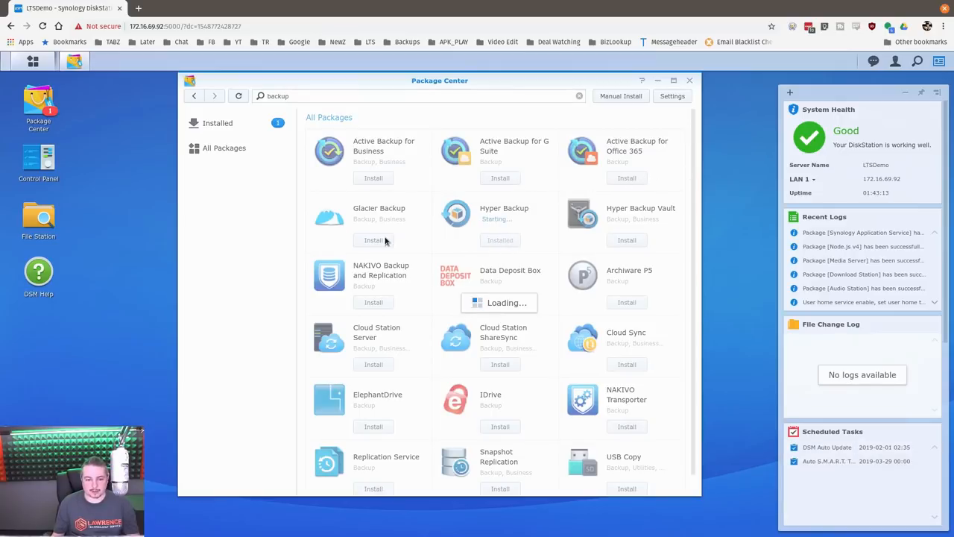
Install Active Backup for Business and G Suite, accepting the Universal Search update and Drive stop.
{"action": "left_click", "coordinate": [372, 177]}
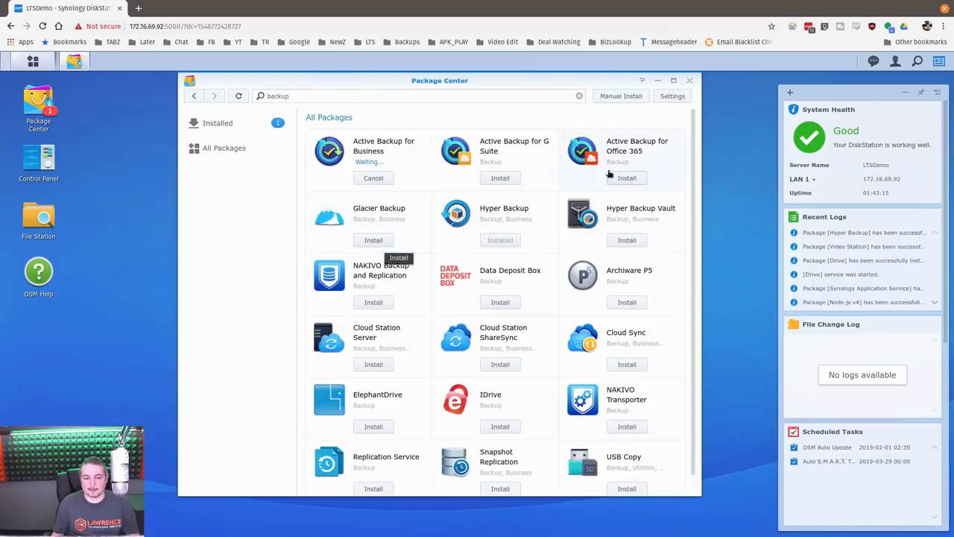
{"action": "left_click", "coordinate": [500, 177]}
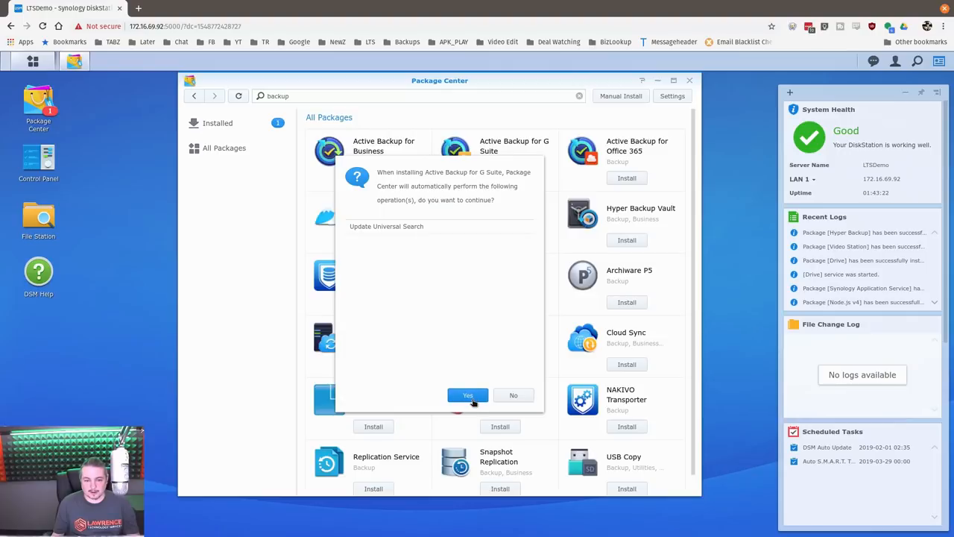
{"action": "left_click", "coordinate": [468, 395]}
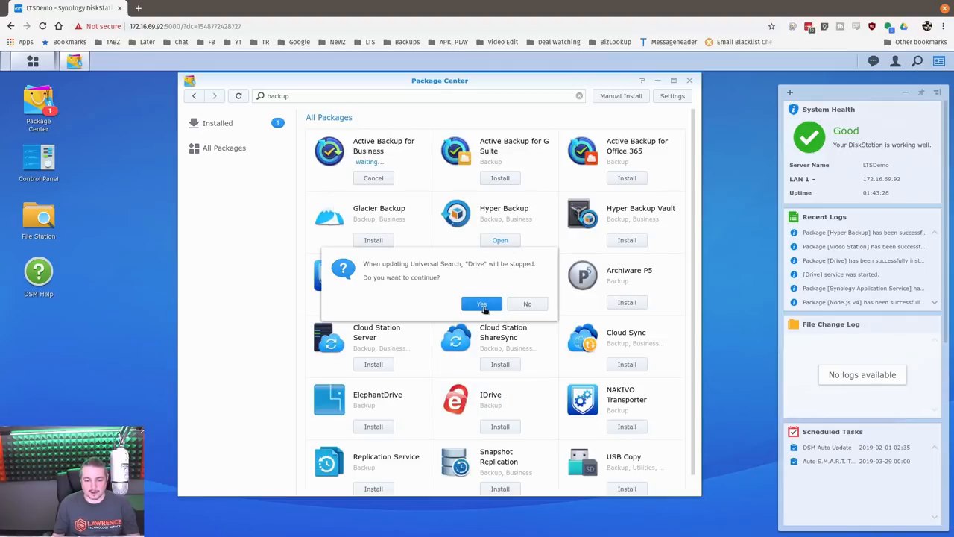
{"action": "left_click", "coordinate": [482, 303]}
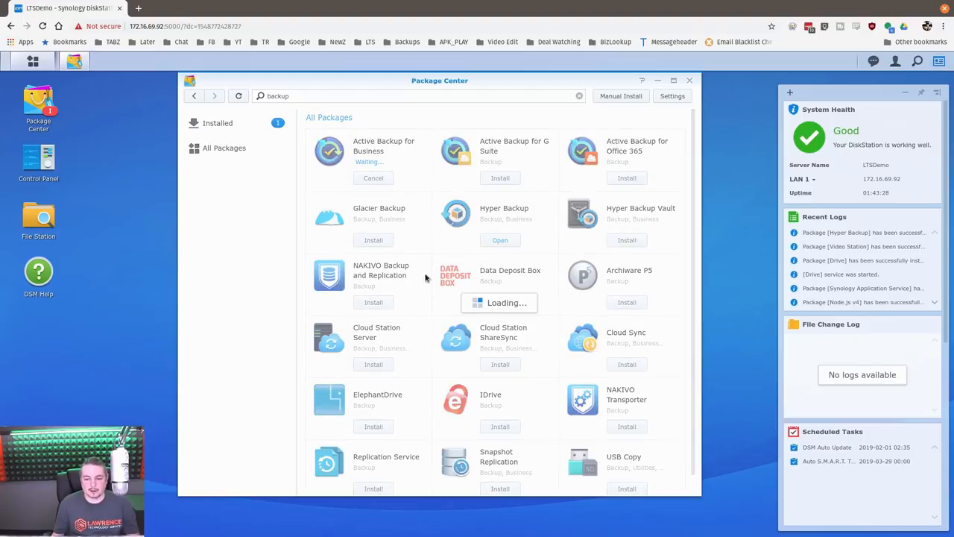
{"action": "mouse_move", "coordinate": [582, 259]}
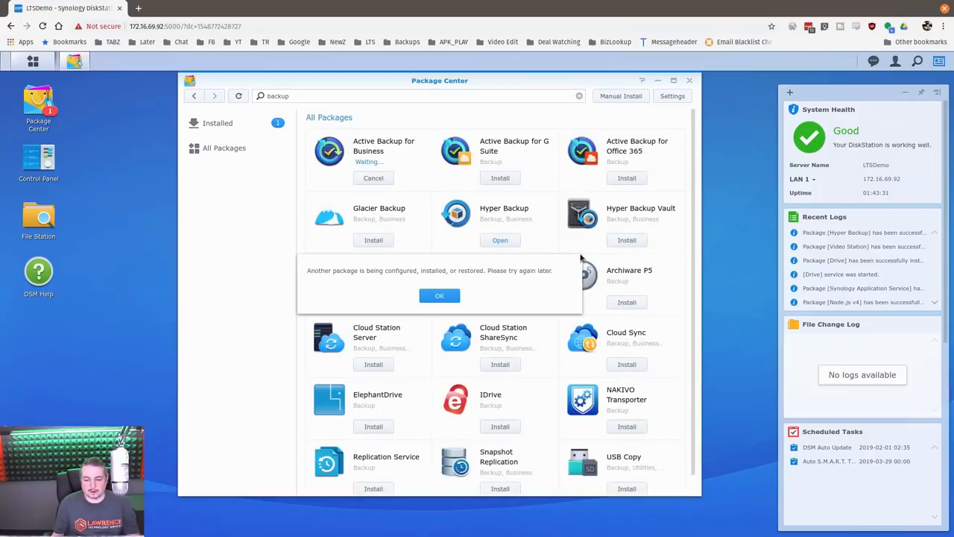
Dismiss the busy-package message, clear the search, and close Package Center.
{"action": "left_click", "coordinate": [439, 295]}
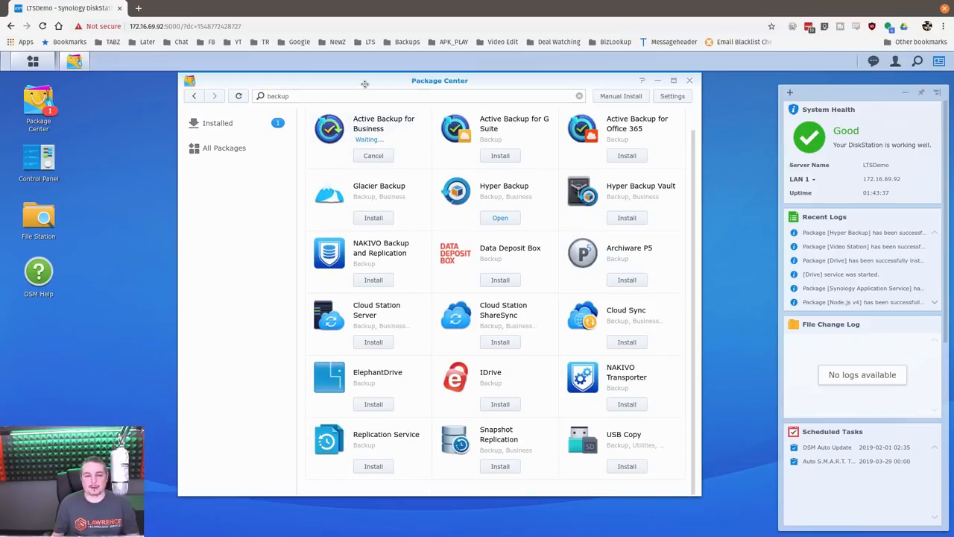
{"action": "left_click", "coordinate": [578, 96]}
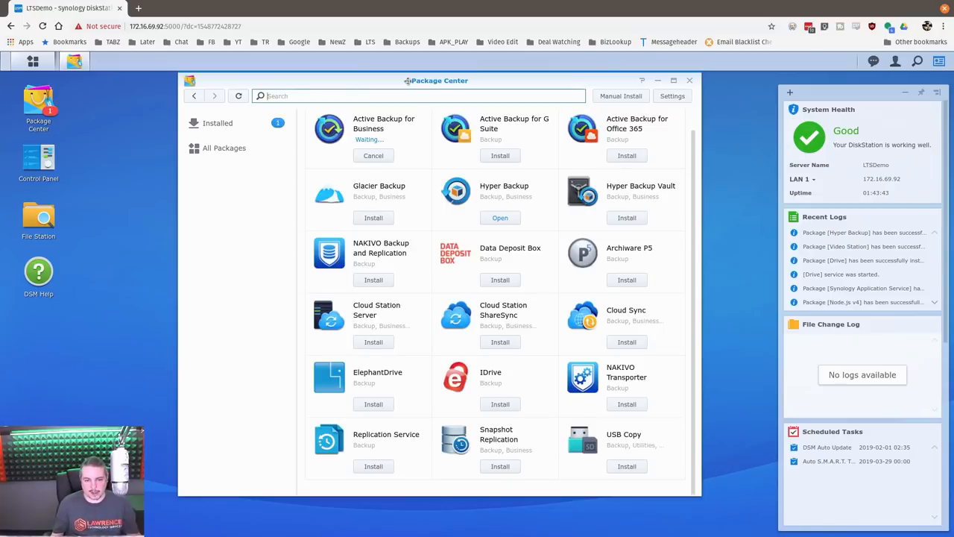
{"action": "left_click", "coordinate": [689, 80]}
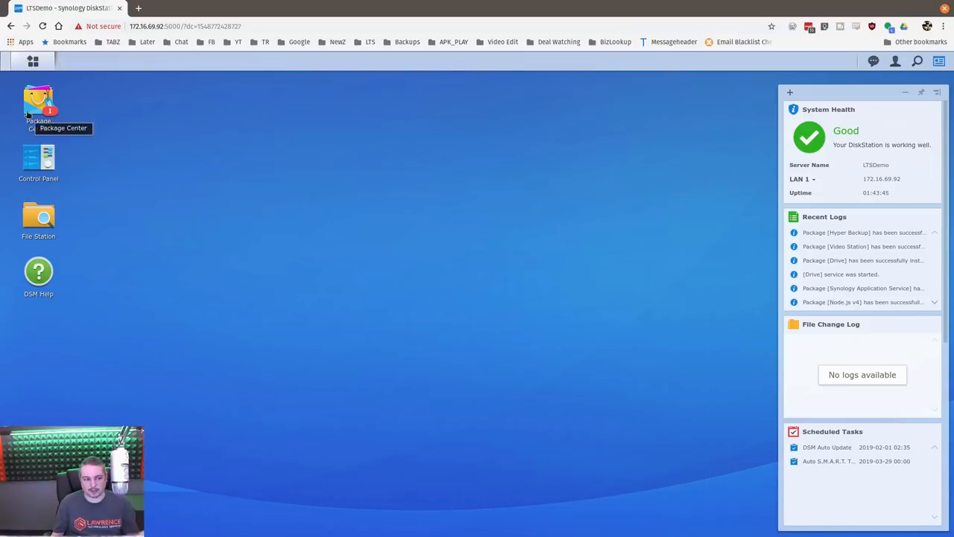
Launch Storage Manager from the Main Menu and show the HDD/SSD disk list.
{"action": "left_click", "coordinate": [33, 60]}
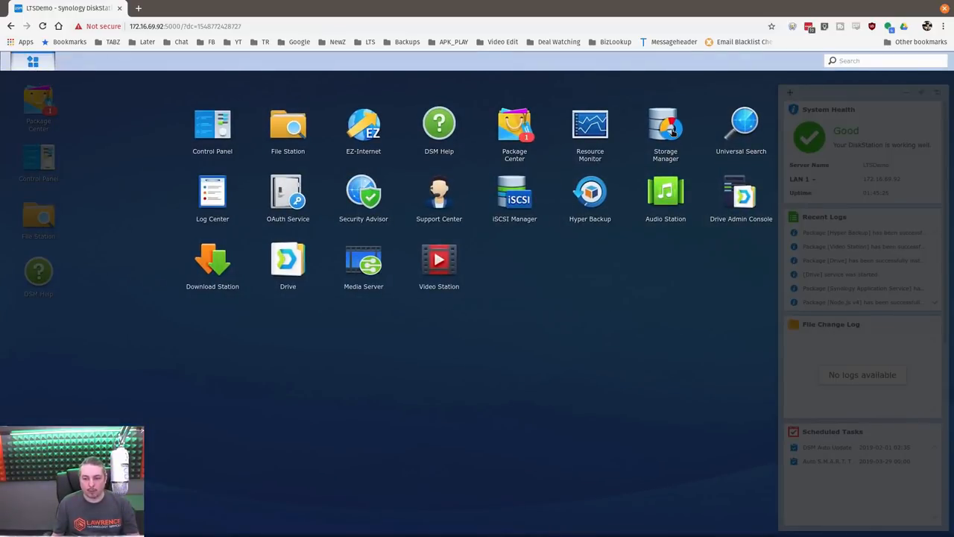
{"action": "left_click", "coordinate": [665, 123]}
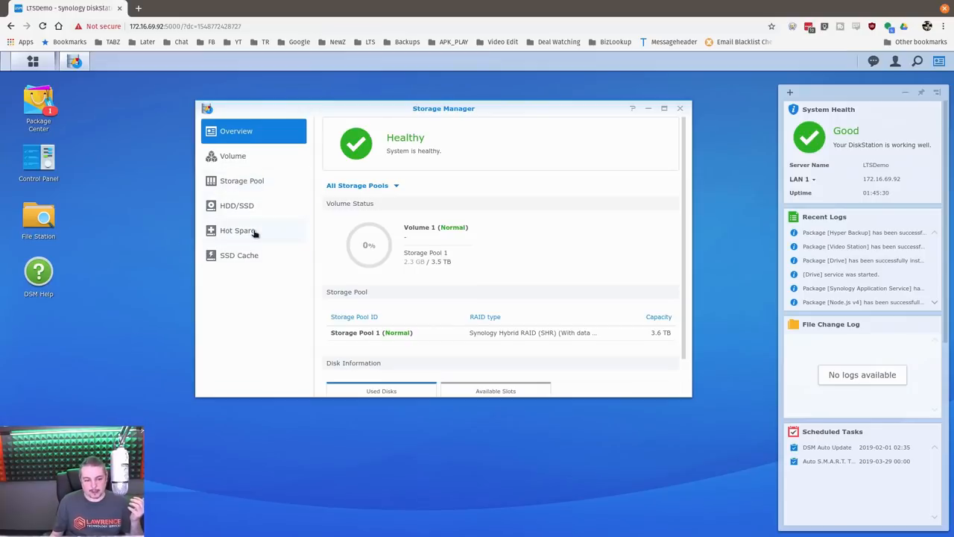
{"action": "left_click", "coordinate": [236, 205]}
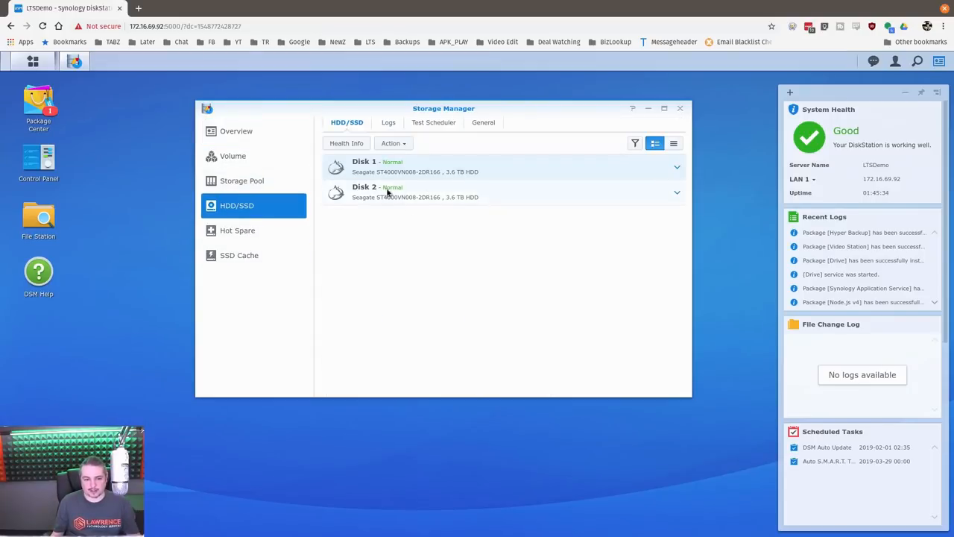
Show Storage Pool 1 details: SHR, 1-disk fault tolerance, 3.63 TB, both disks Normal.
{"action": "left_click", "coordinate": [393, 143]}
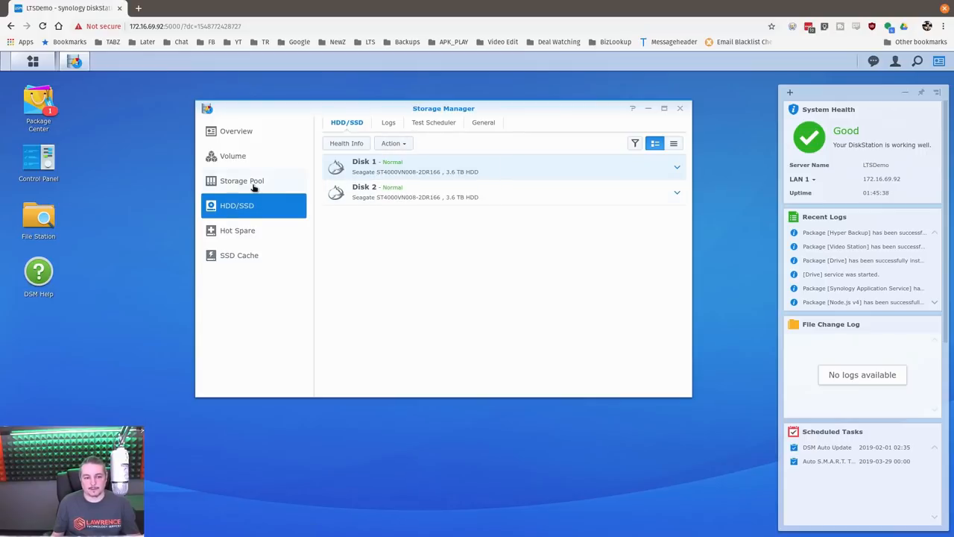
{"action": "left_click", "coordinate": [242, 180]}
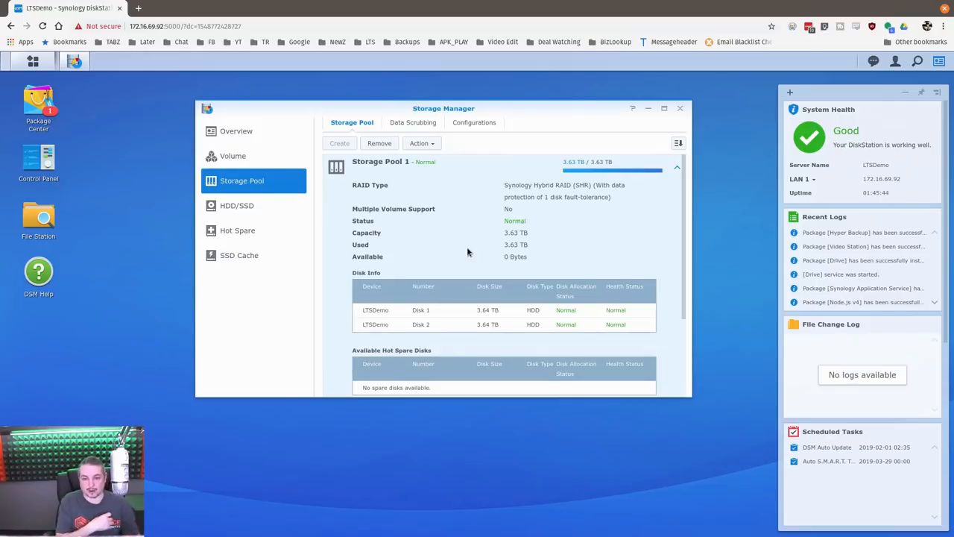
Review and re-expand Storage Pool 1, then show Volume 1 details (Btrfs, 3.49 TB).
{"action": "scroll", "scroll_direction": "down", "scroll_amount": 3}
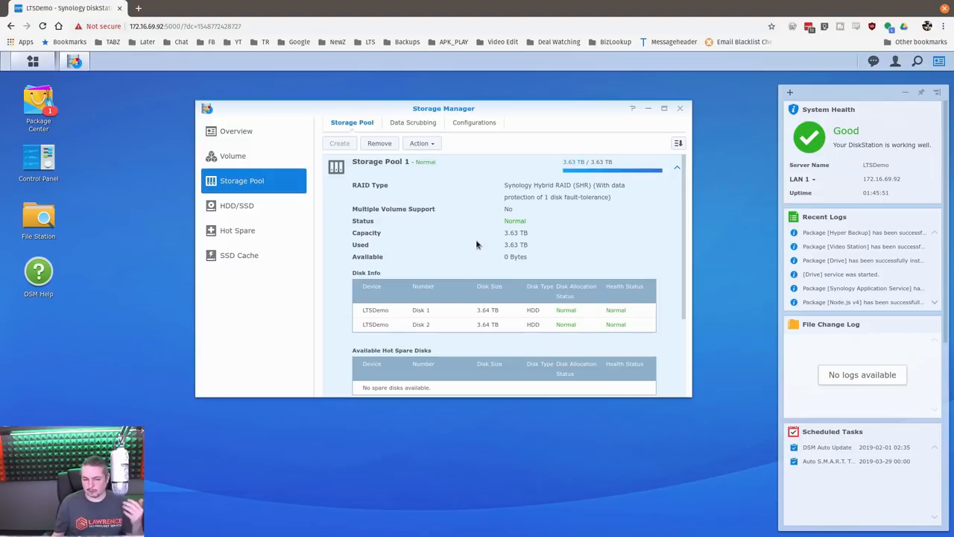
{"action": "mouse_move", "coordinate": [475, 246]}
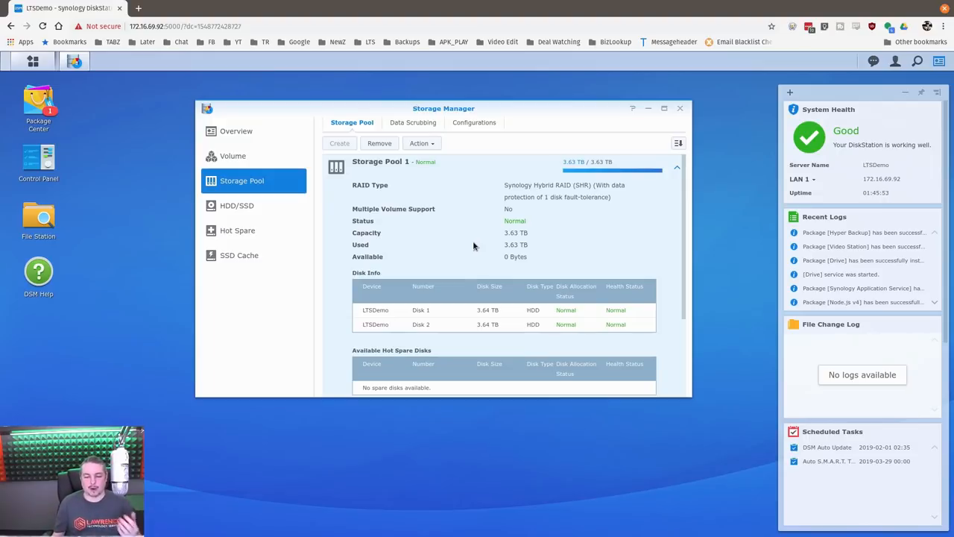
{"action": "scroll", "scroll_direction": "down", "scroll_amount": 3}
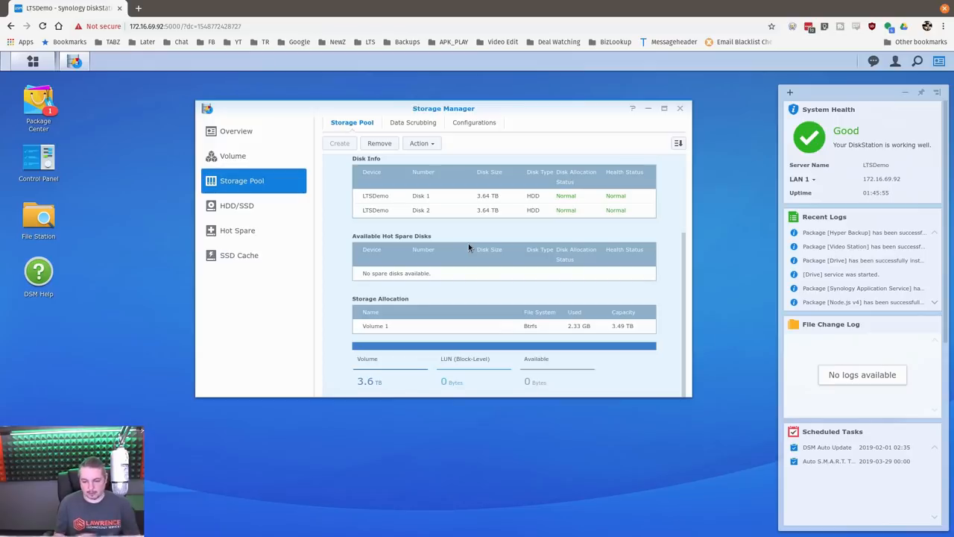
{"action": "mouse_move", "coordinate": [601, 364]}
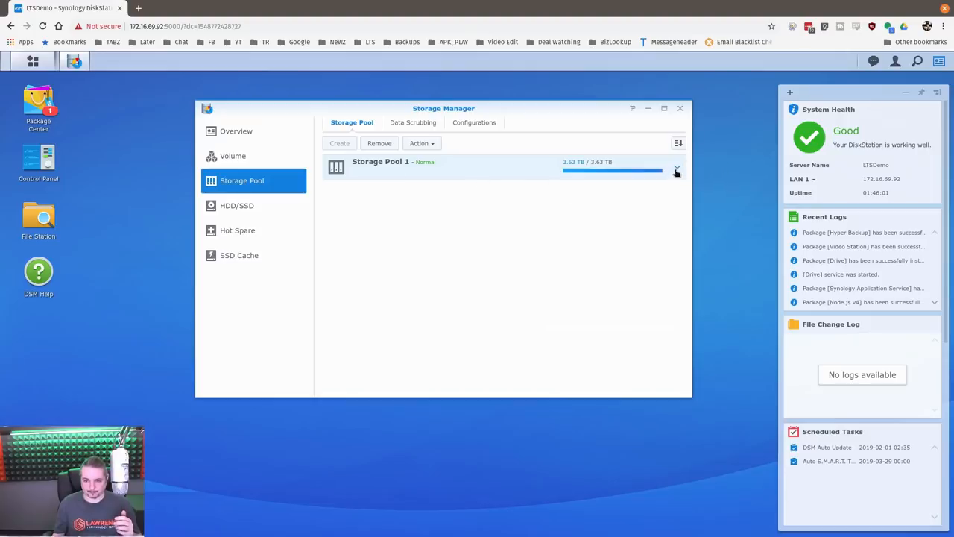
{"action": "left_click", "coordinate": [676, 167]}
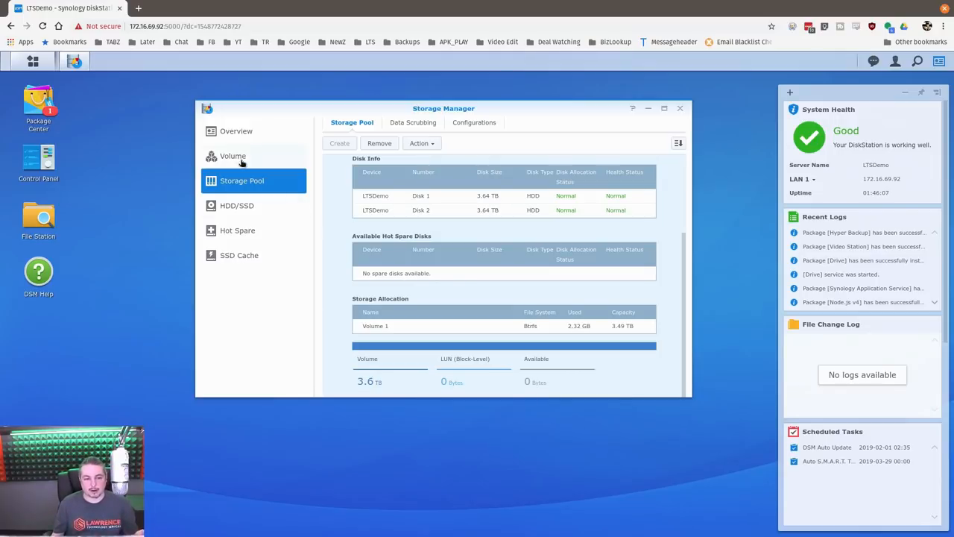
{"action": "left_click", "coordinate": [232, 156]}
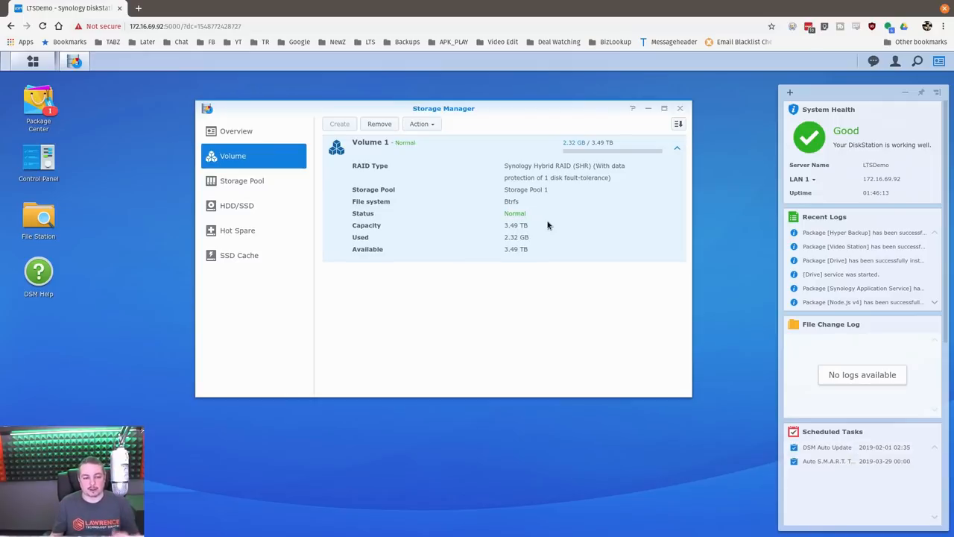
Confirm the Healthy storage overview, then reopen Package Center on All Packages.
{"action": "left_click", "coordinate": [236, 131]}
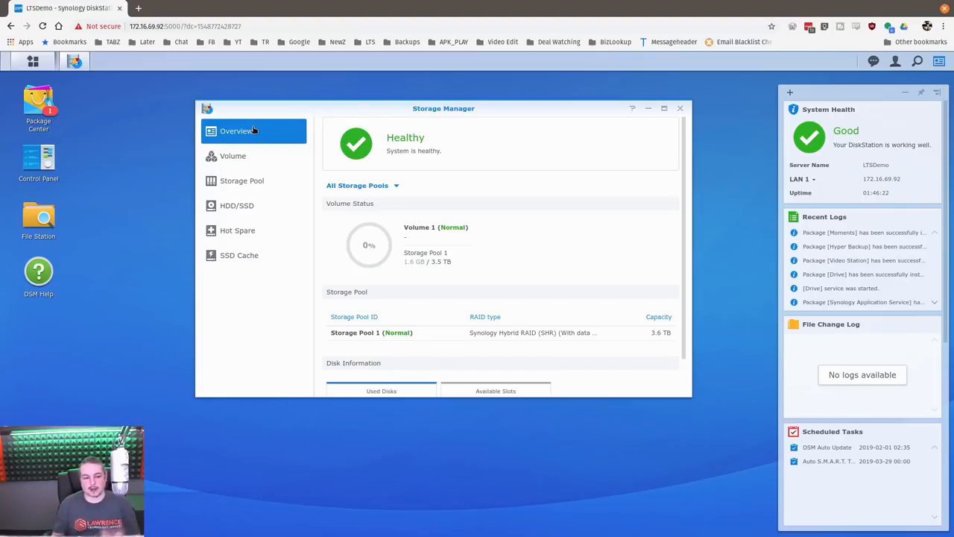
{"action": "left_click_drag", "start_coordinate": [444, 108], "coordinate": [444, 115]}
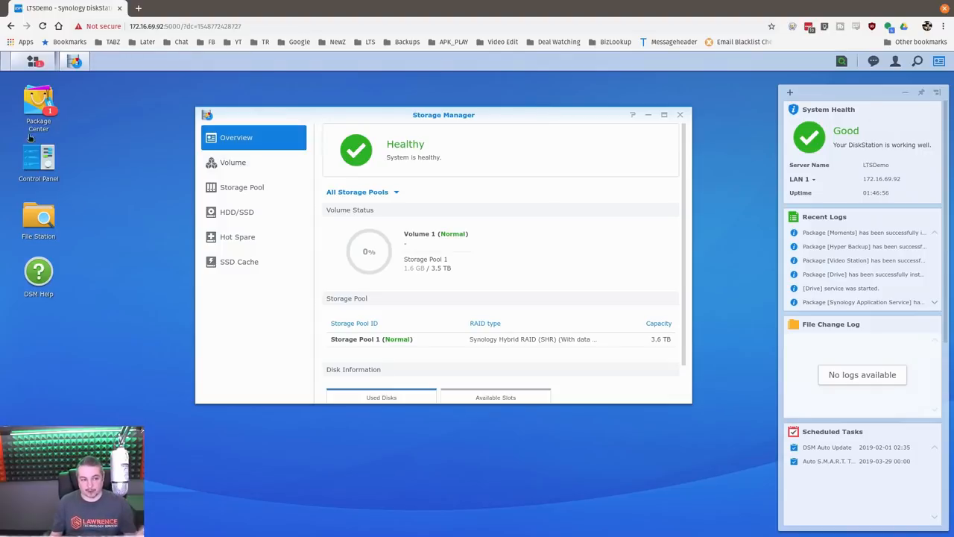
{"action": "left_click", "coordinate": [38, 108]}
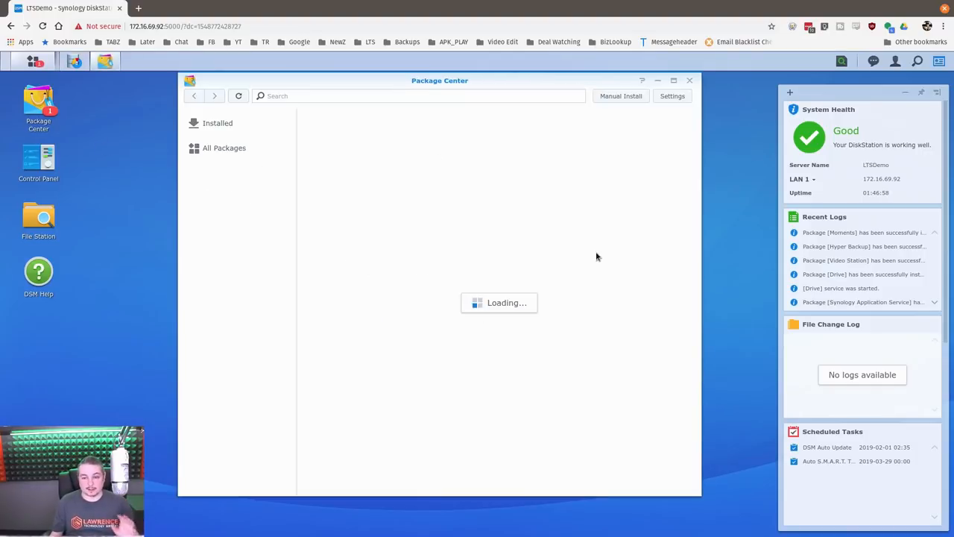
{"action": "left_click", "coordinate": [224, 148]}
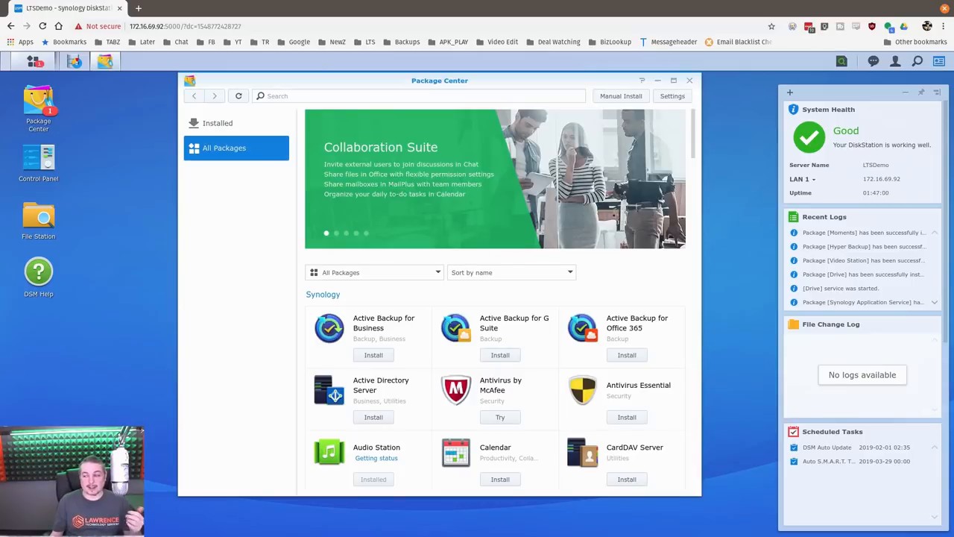